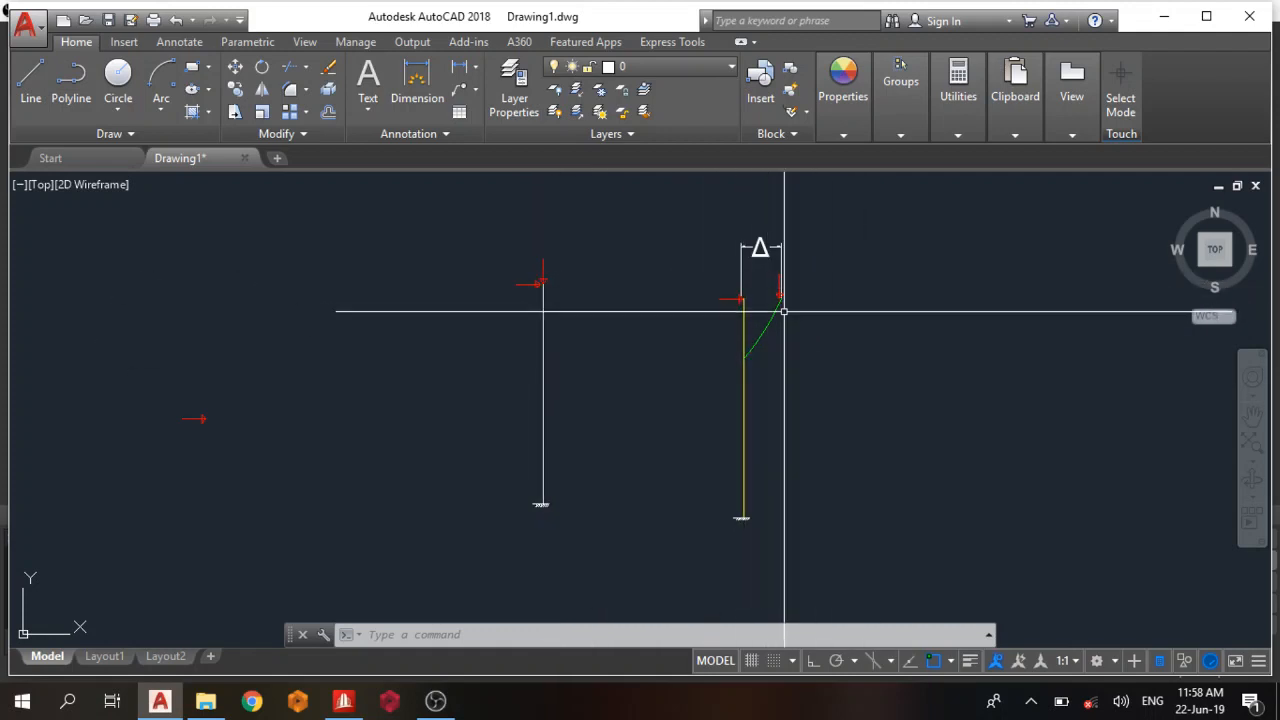
pyautogui.moveTo(547, 218)
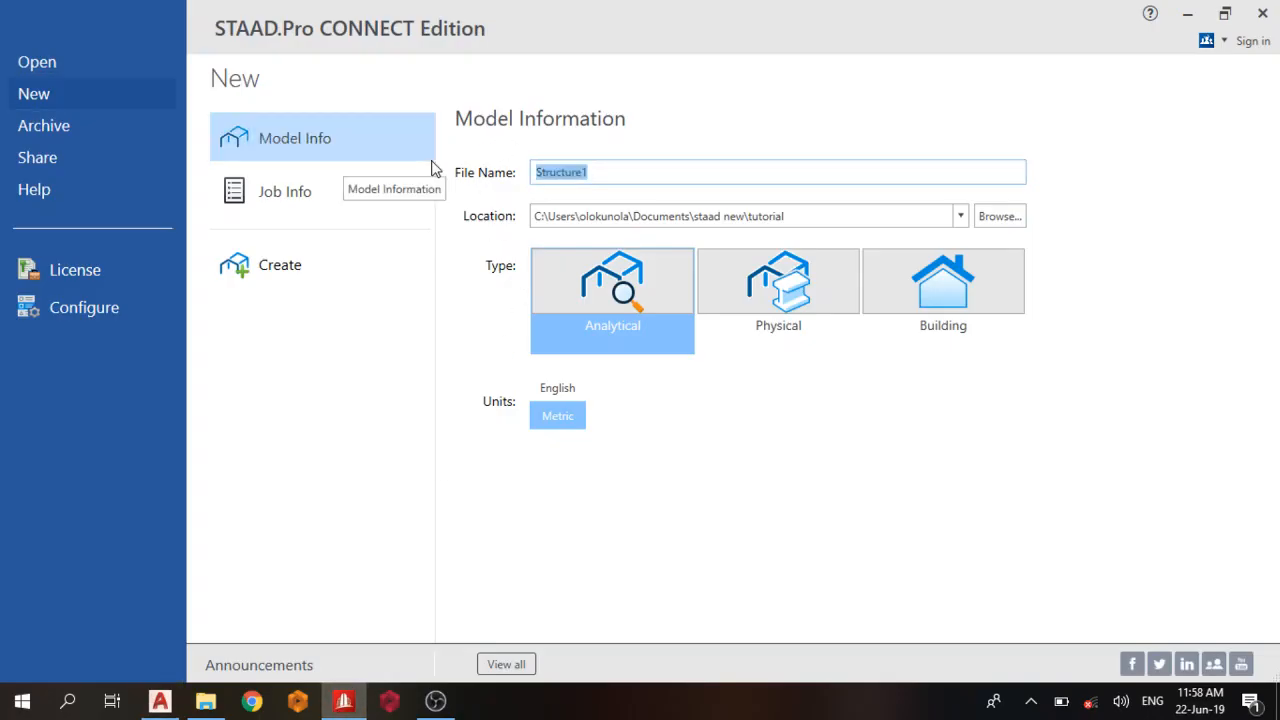
# Create a new metric analytical model named 'p-delta'.
pyautogui.write('p-')
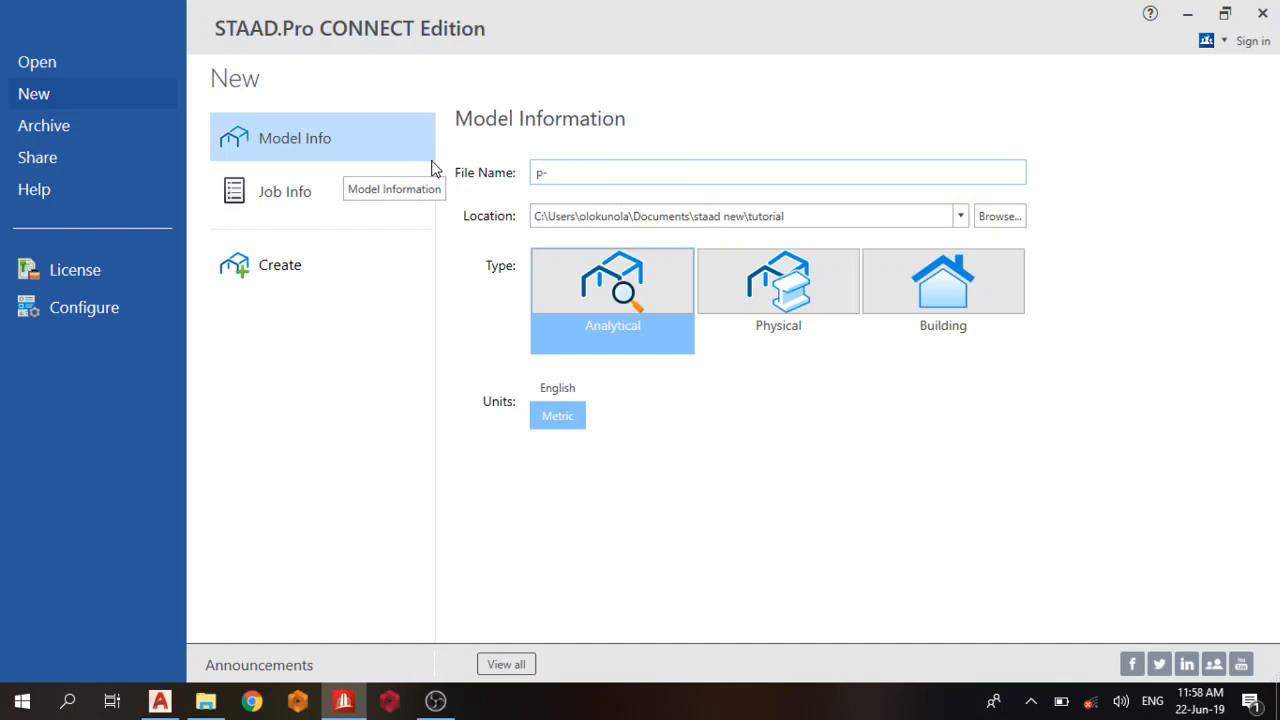
pyautogui.write('delta')
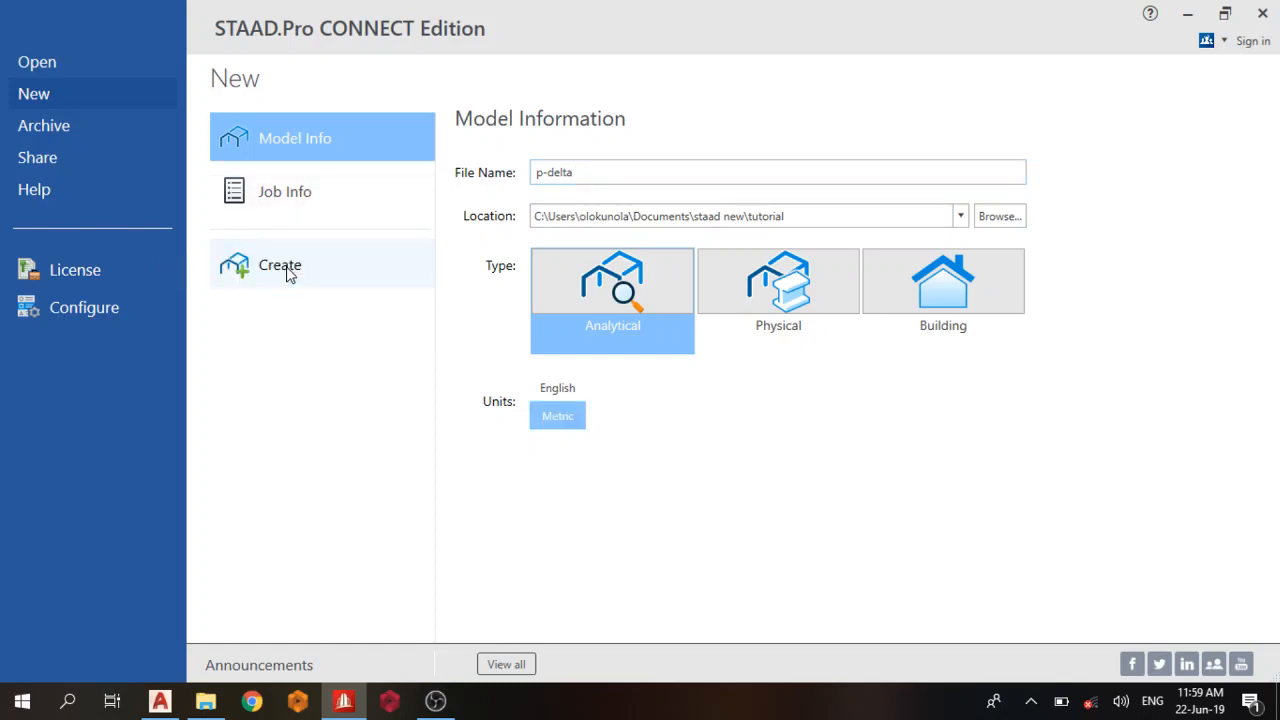
pyautogui.click(279, 264)
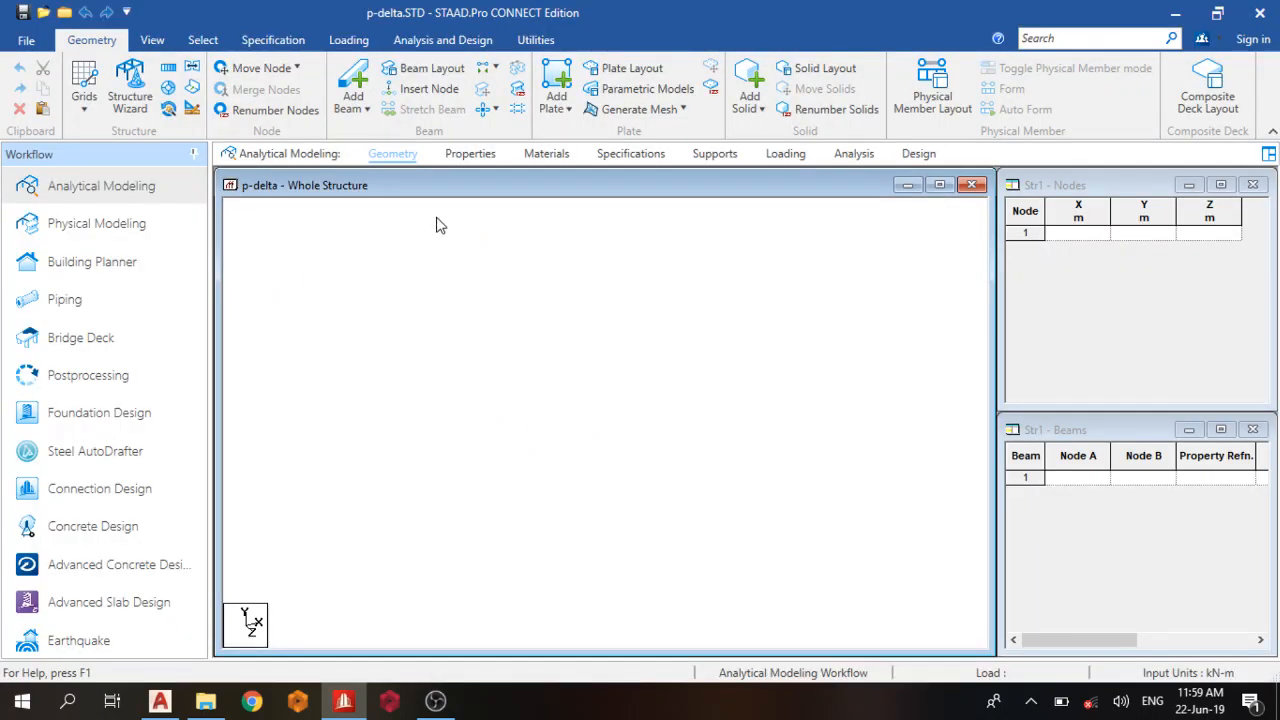
# Enter node 1 at coordinates 0, 0, 0 and start node 2 with 10.
pyautogui.click(1078, 233)
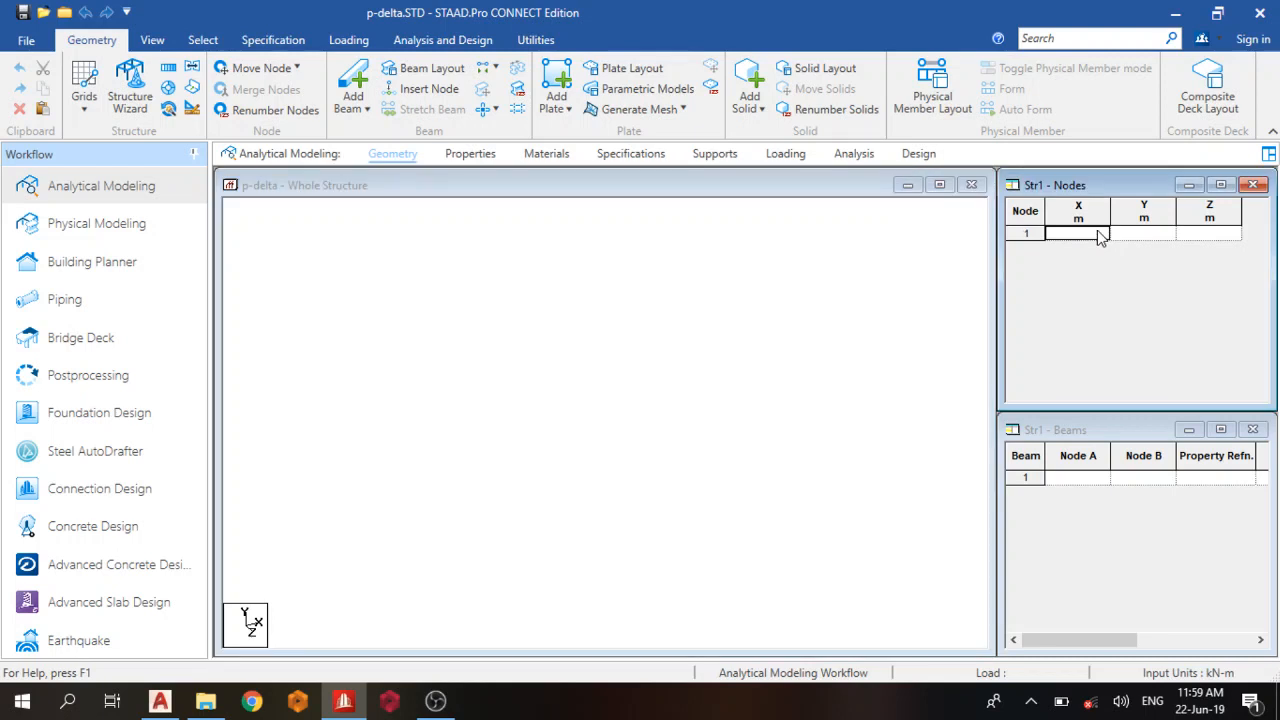
pyautogui.write('0.000')
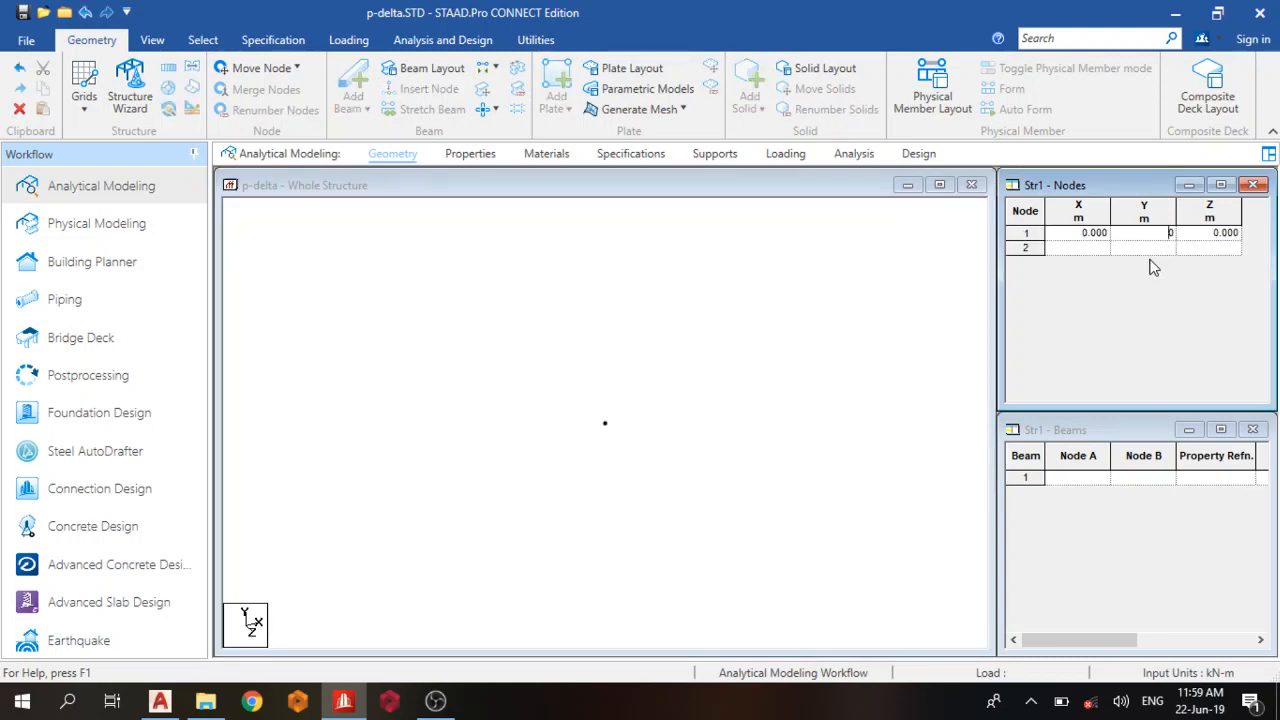
pyautogui.write('10')
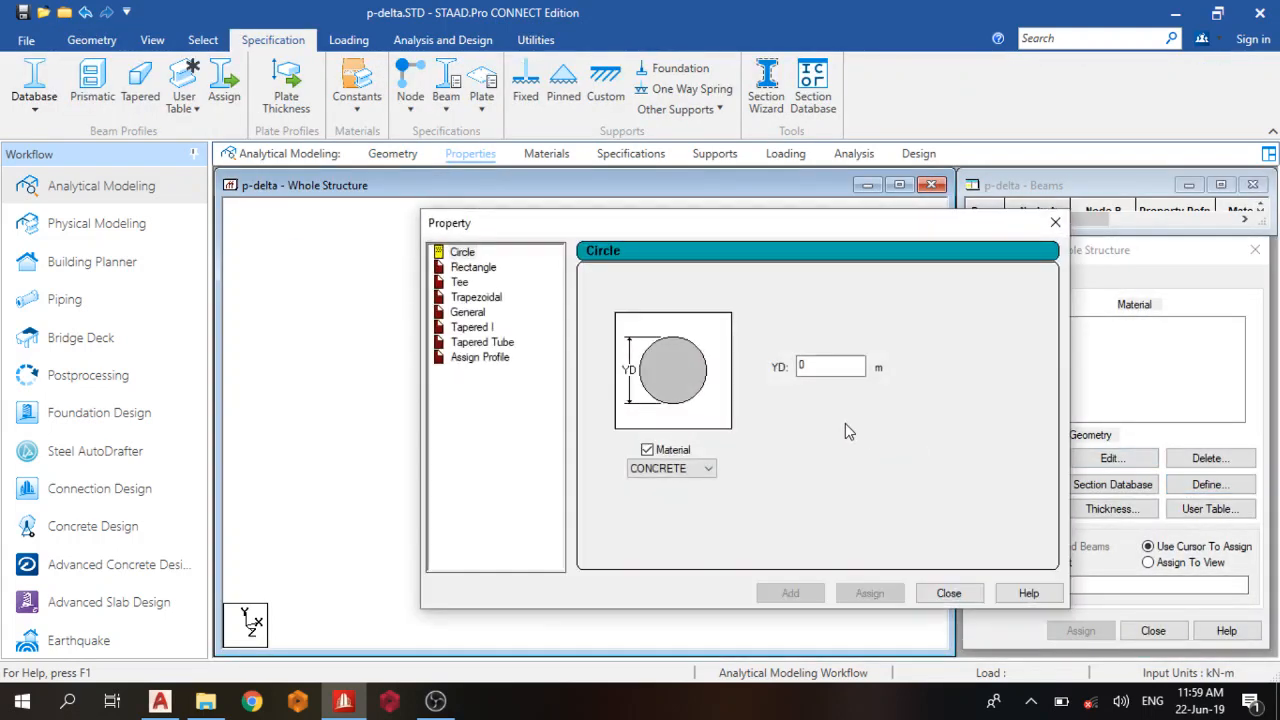
pyautogui.moveTo(828, 424)
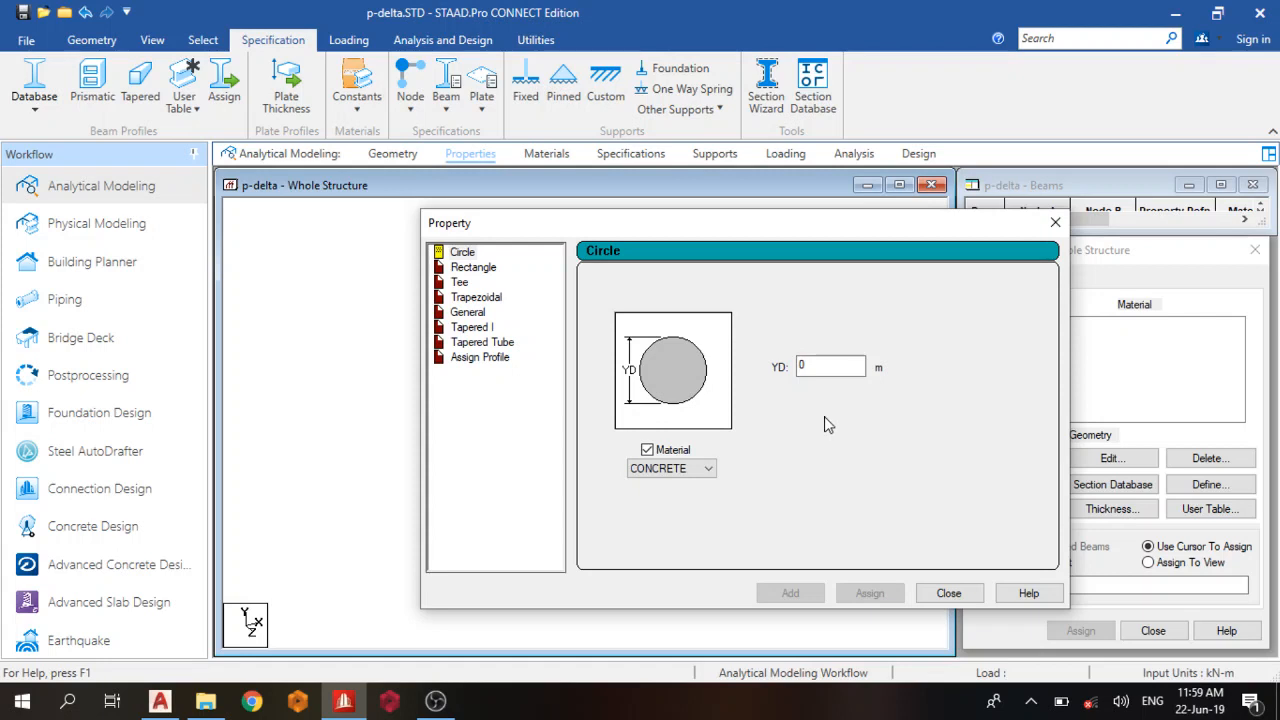
# Add a 0.23 × 0.23 m rectangular concrete section and assign it to the column.
pyautogui.click(472, 267)
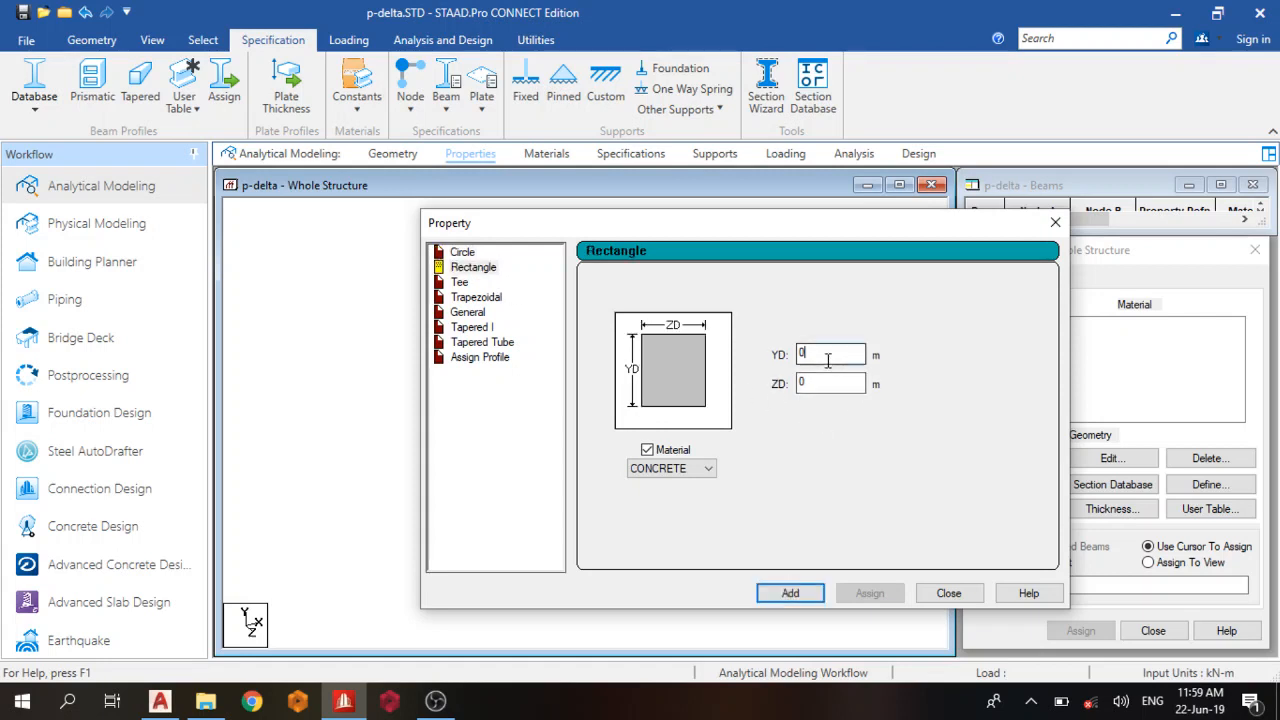
pyautogui.write('0.23')
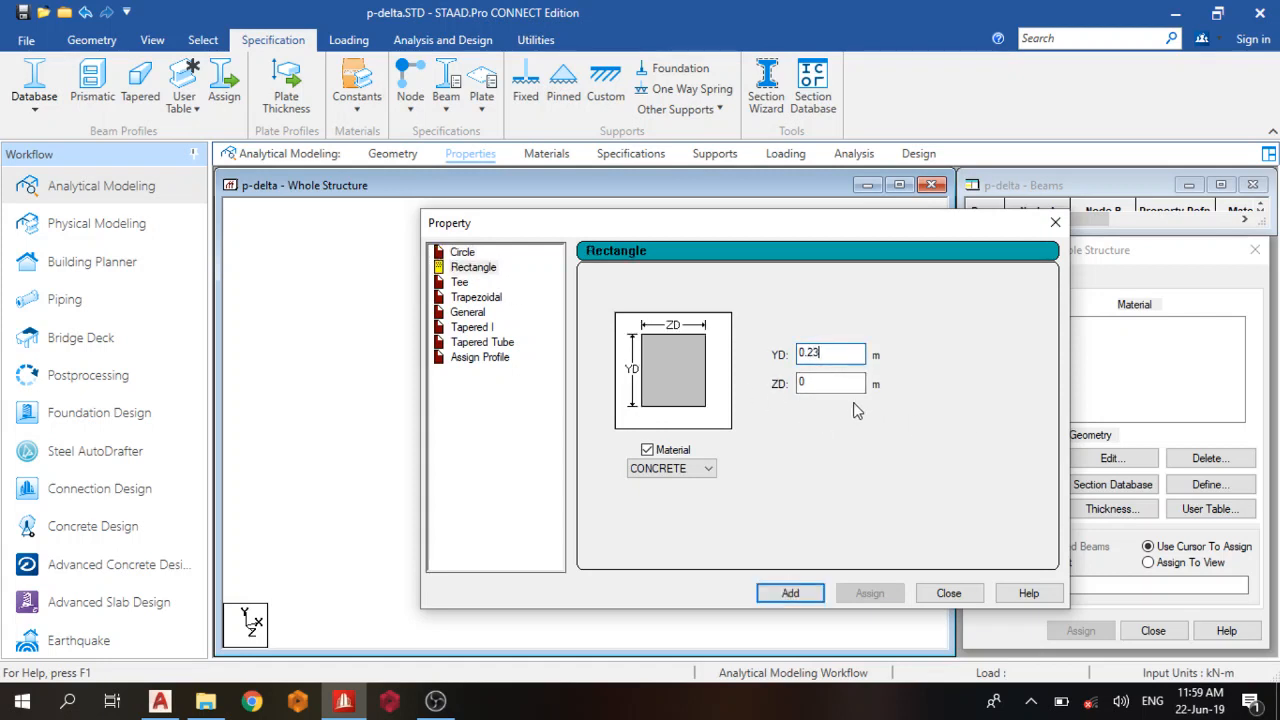
pyautogui.write('0.23')
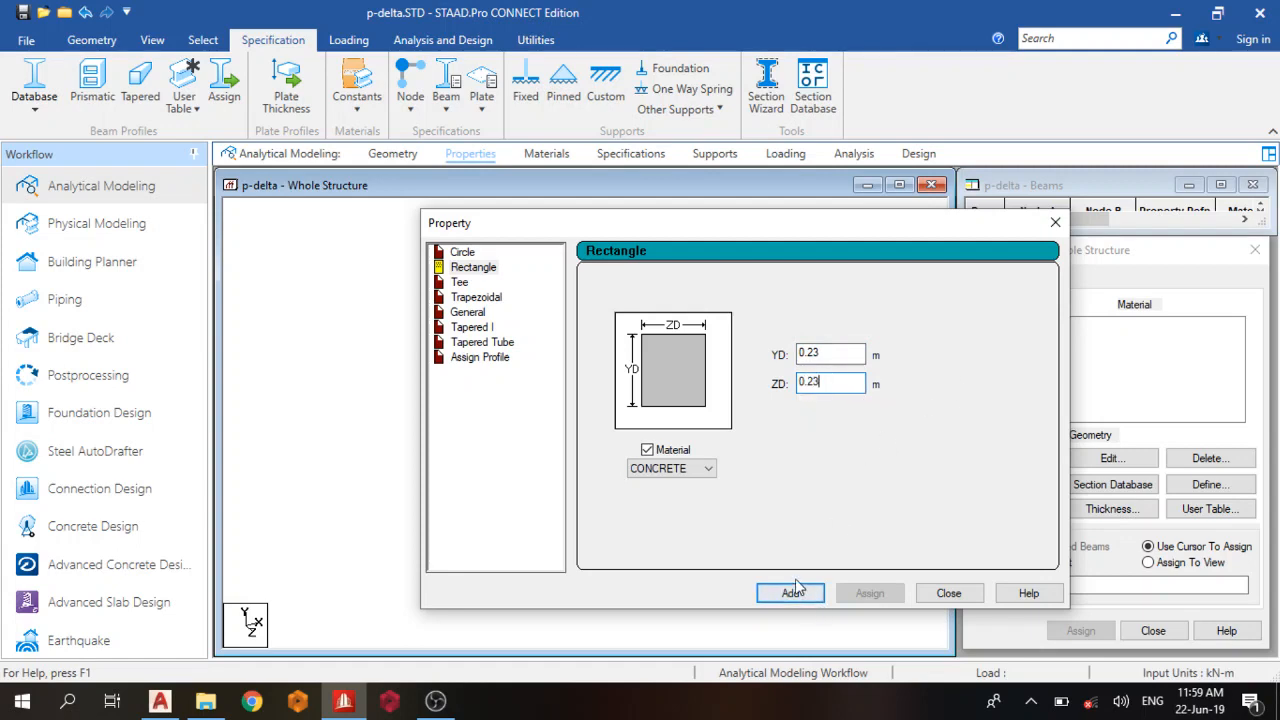
pyautogui.click(790, 592)
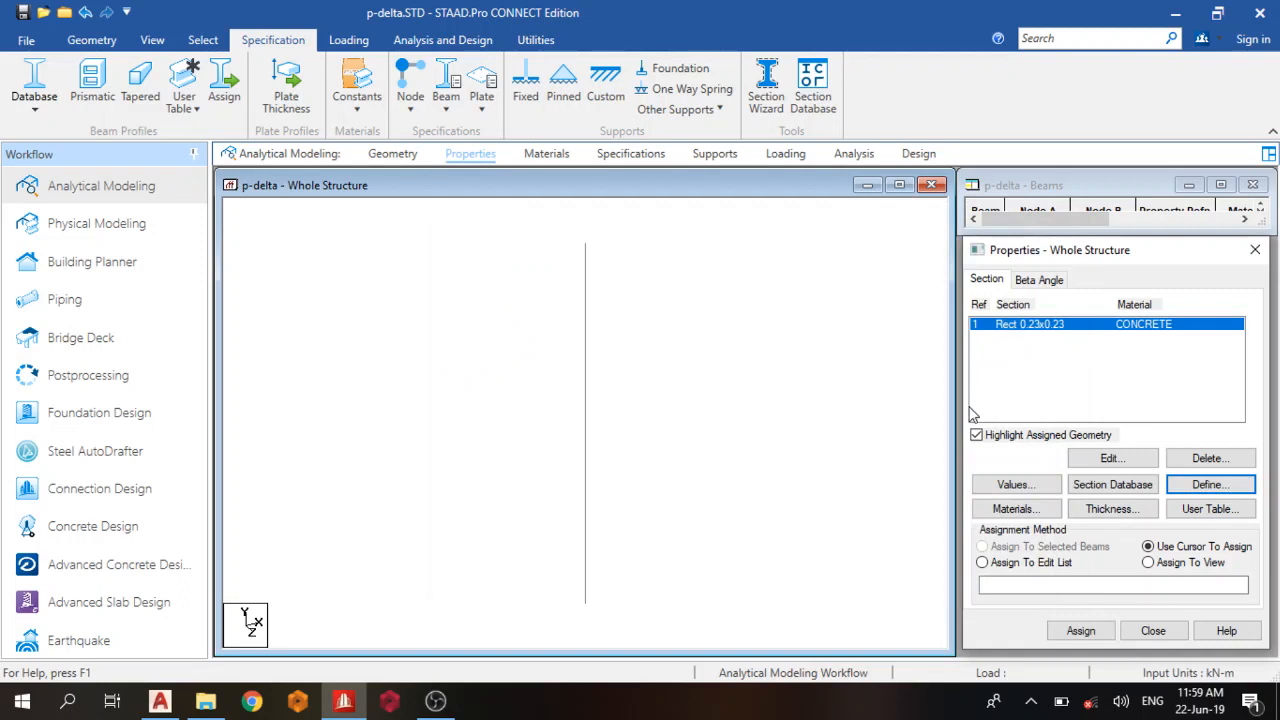
pyautogui.click(1148, 562)
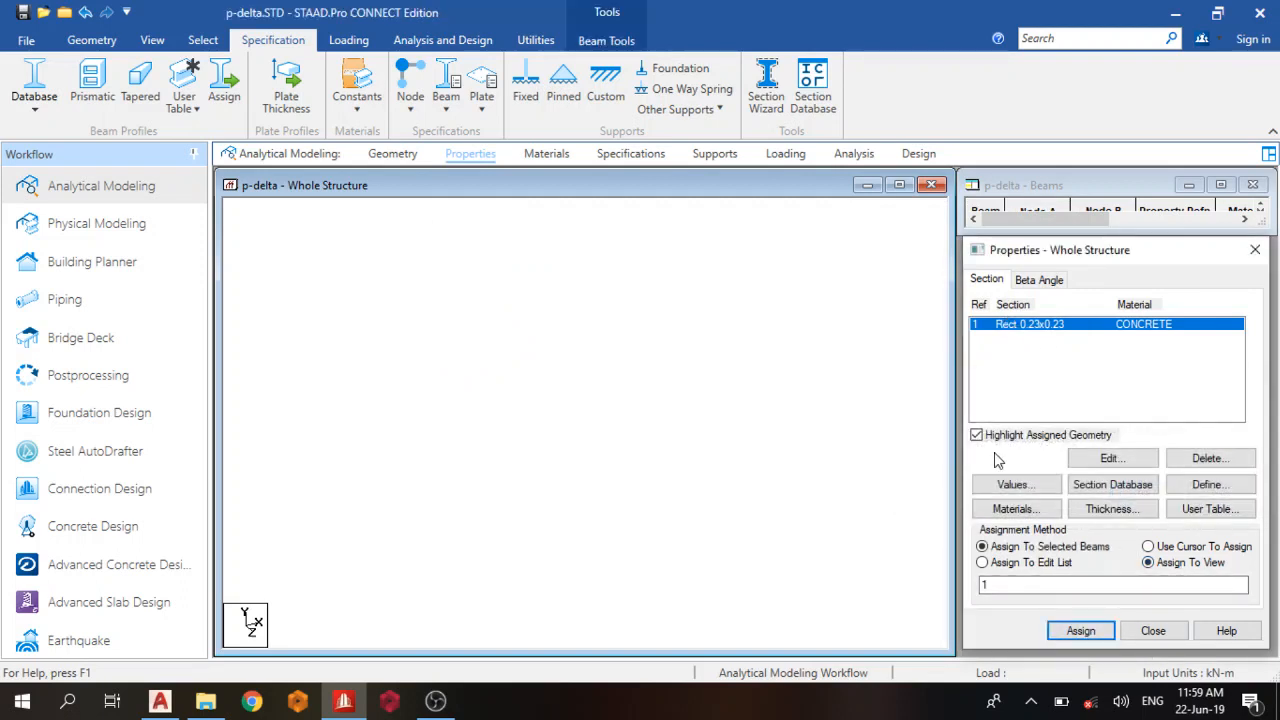
pyautogui.click(714, 153)
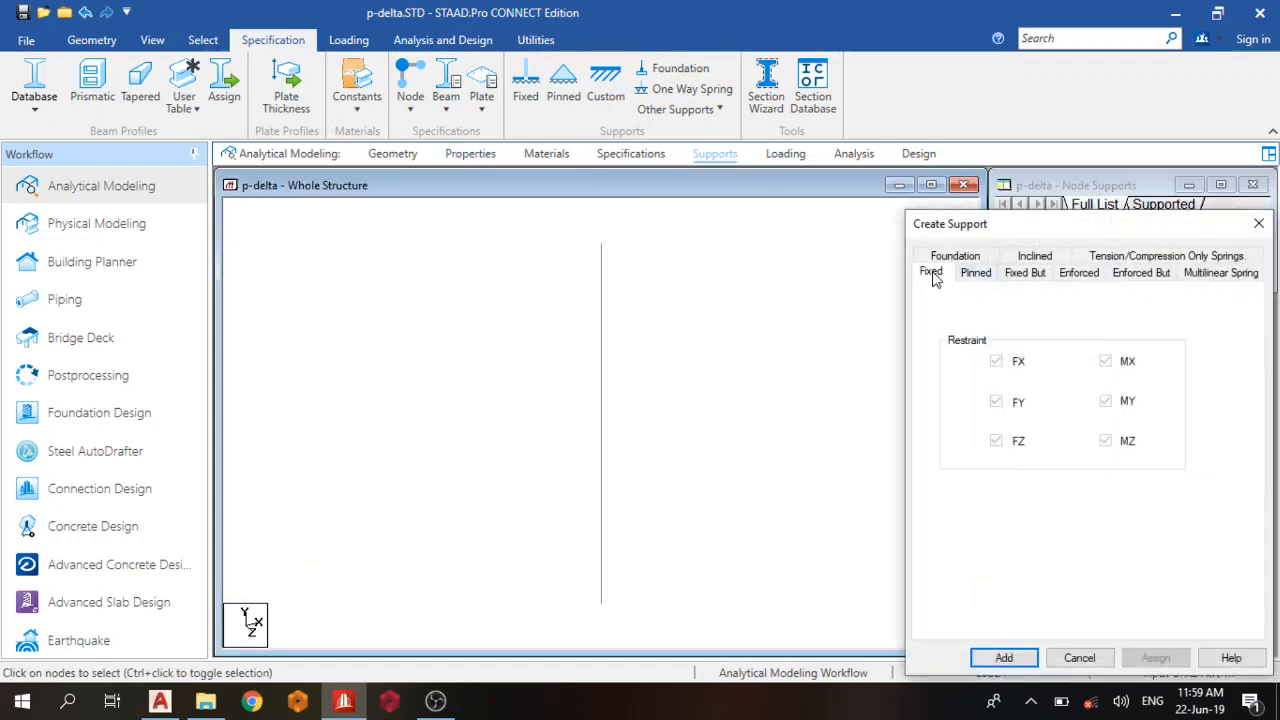
# Assign a fixed support to node 1 and display node number labels.
pyautogui.click(1003, 657)
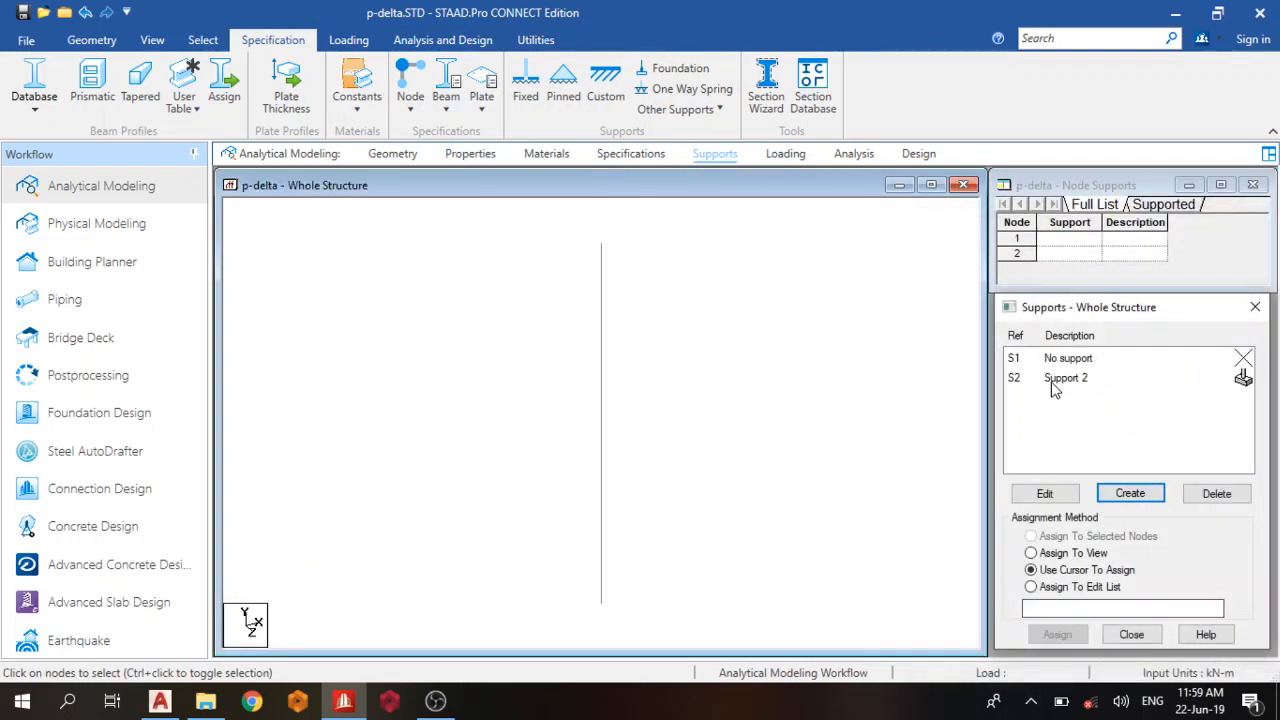
pyautogui.click(1065, 377)
pyautogui.write('1')
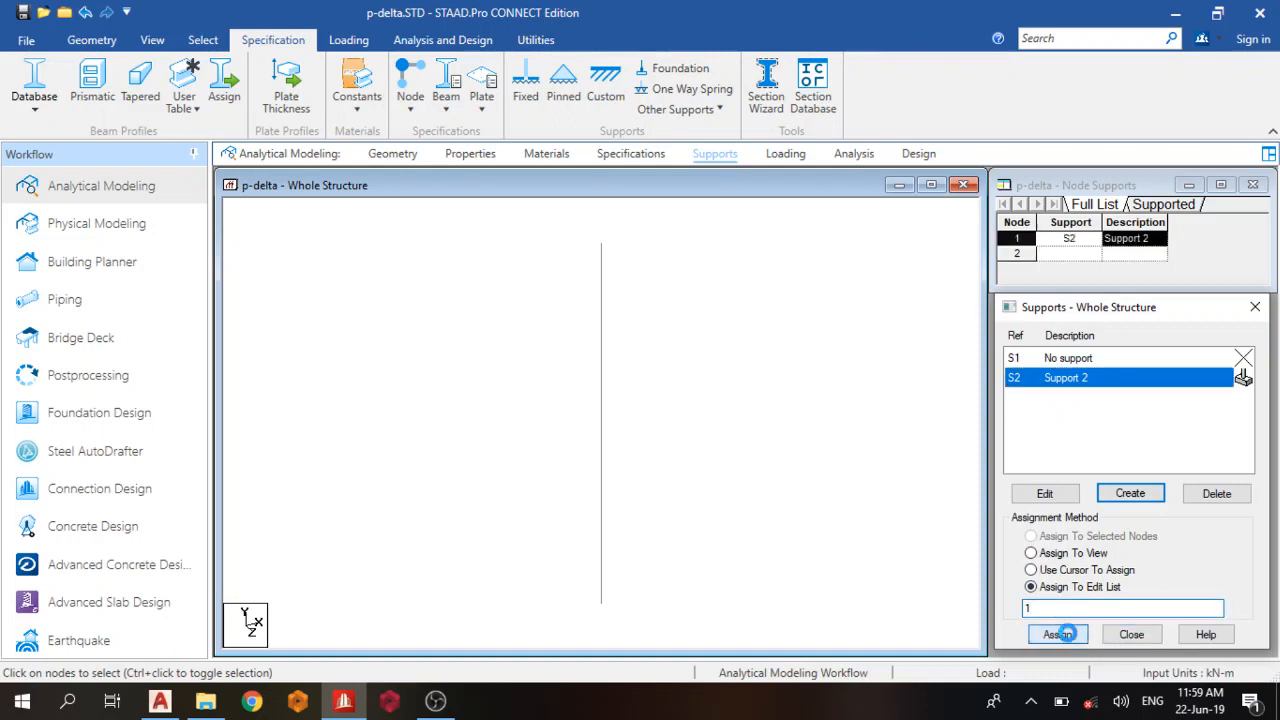
pyautogui.rightClick(600, 420)
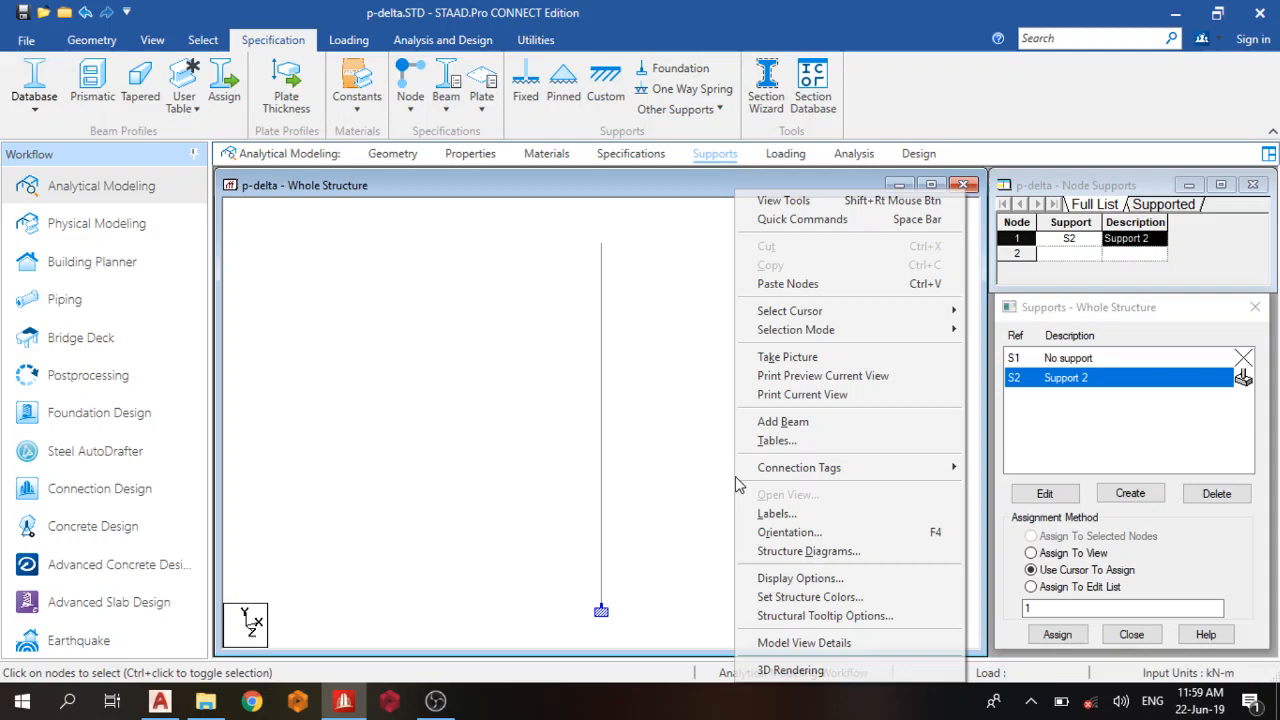
pyautogui.click(807, 551)
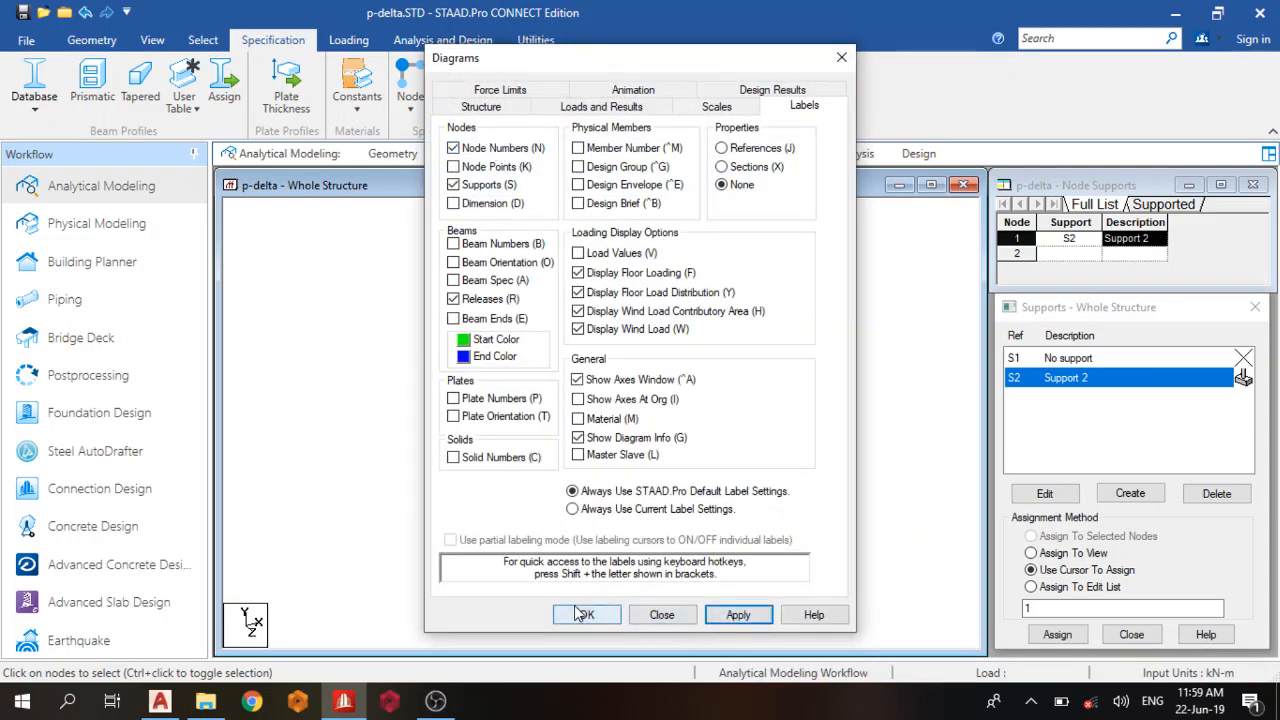
pyautogui.click(586, 614)
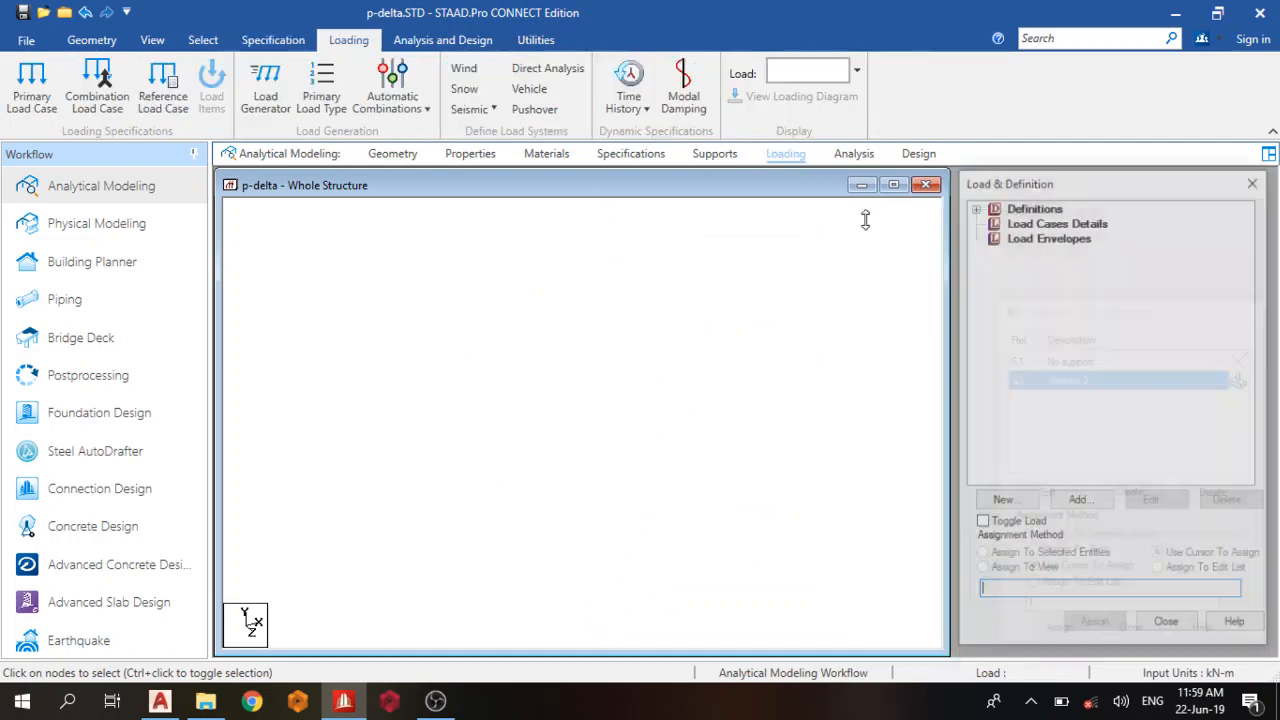
# Create primary load cases 1 'vertical' and 2 'horizontal'.
pyautogui.click(1081, 499)
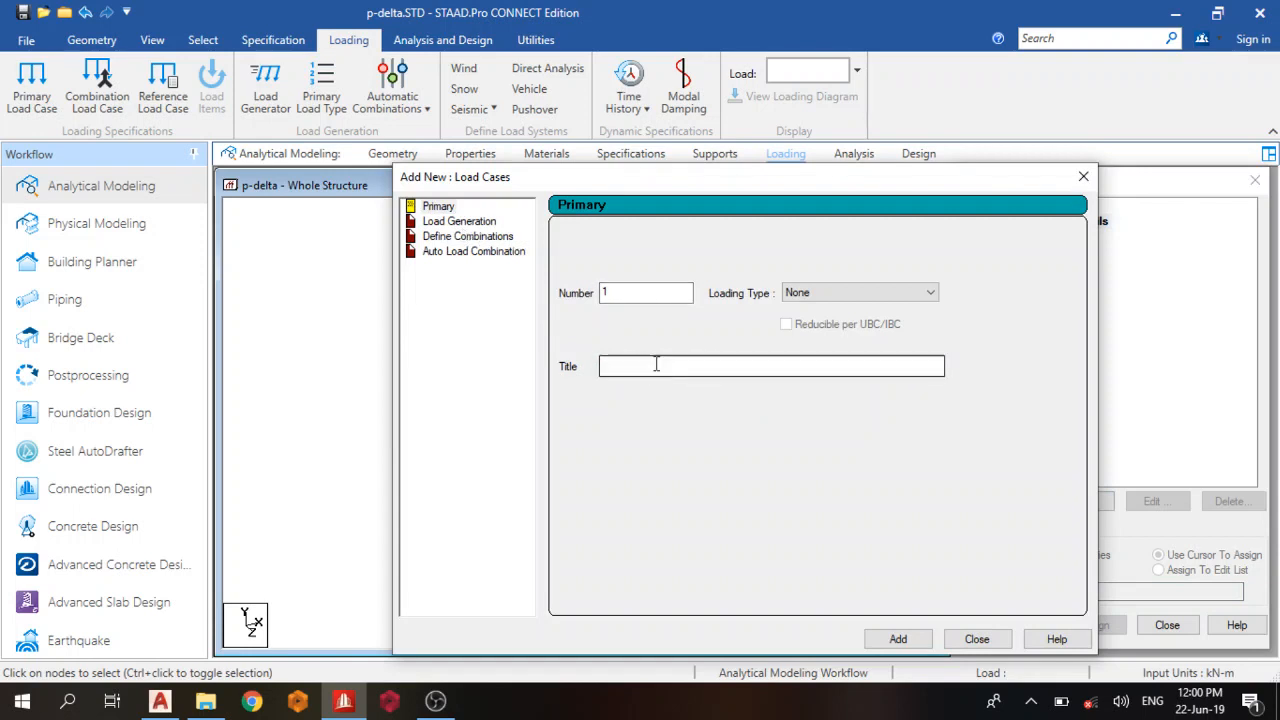
pyautogui.write('vel')
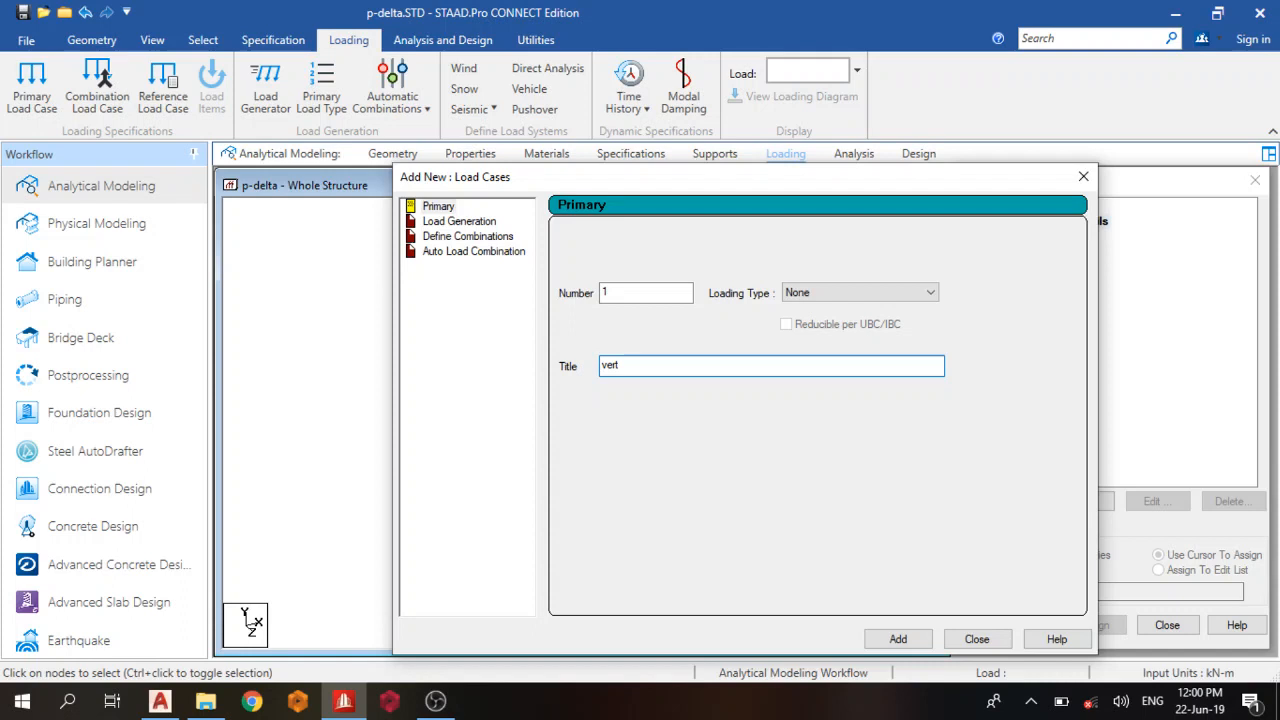
pyautogui.write('ical')
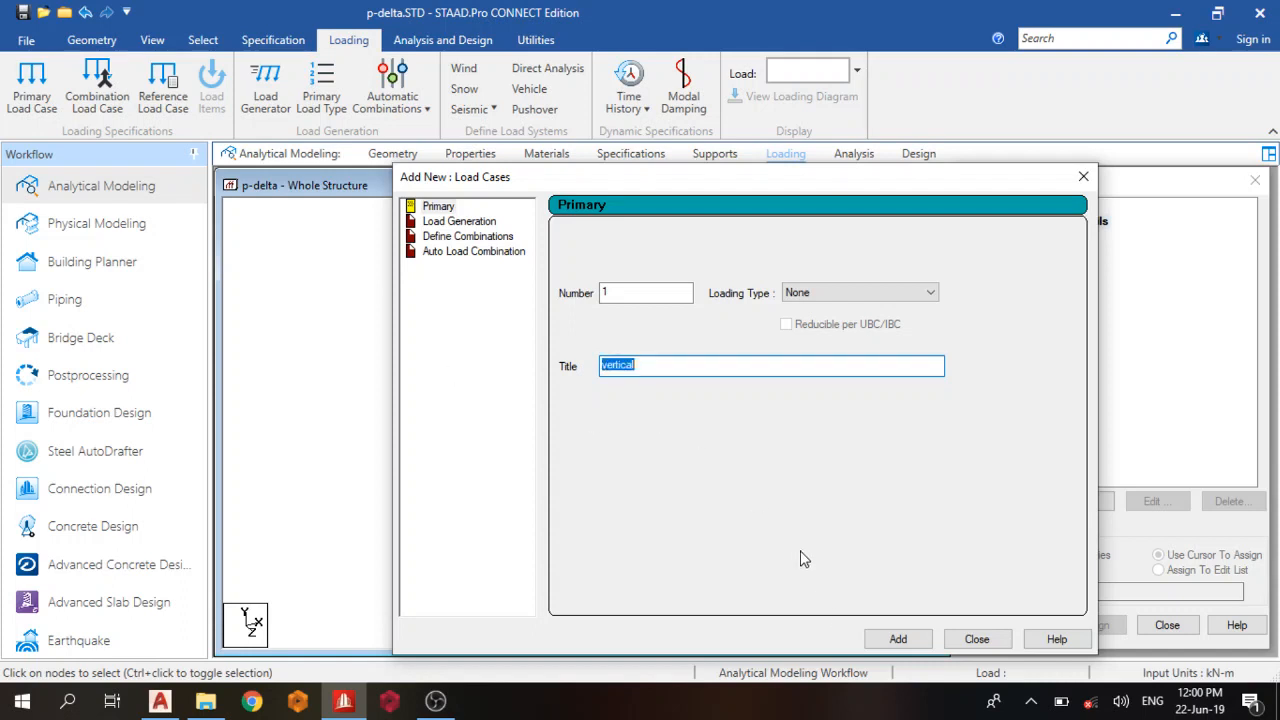
pyautogui.click(897, 639)
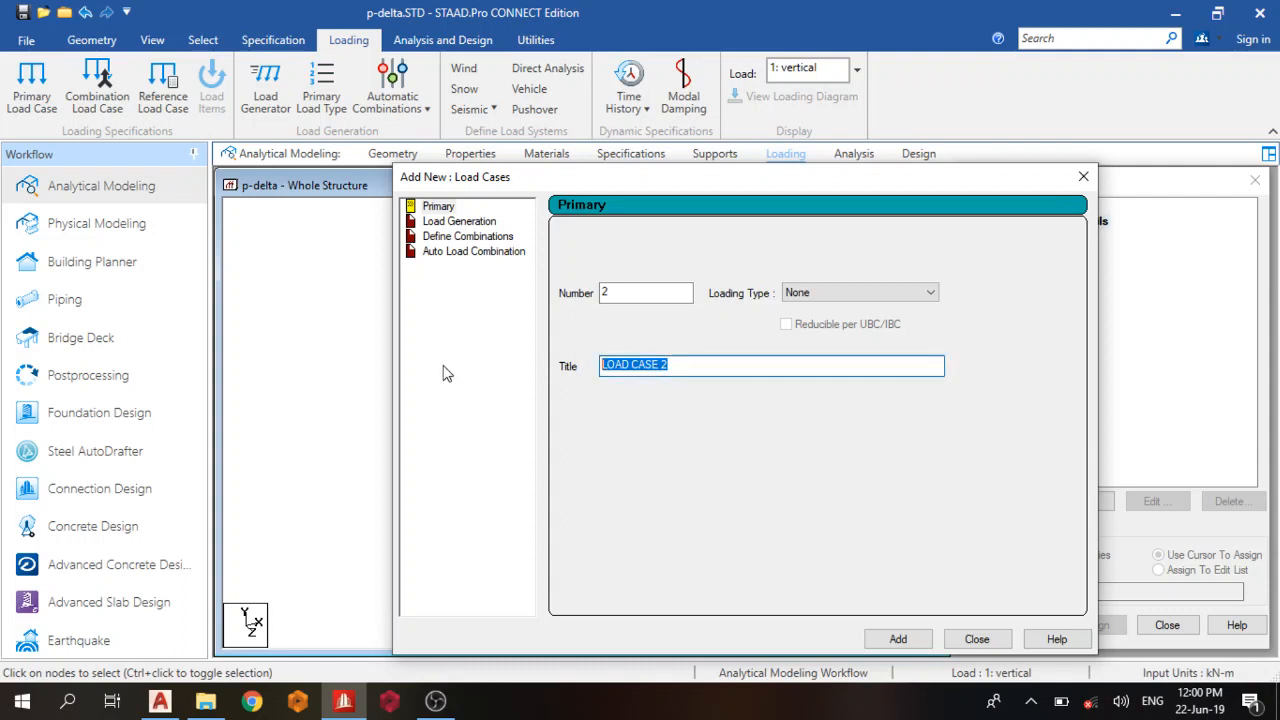
pyautogui.write('hori')
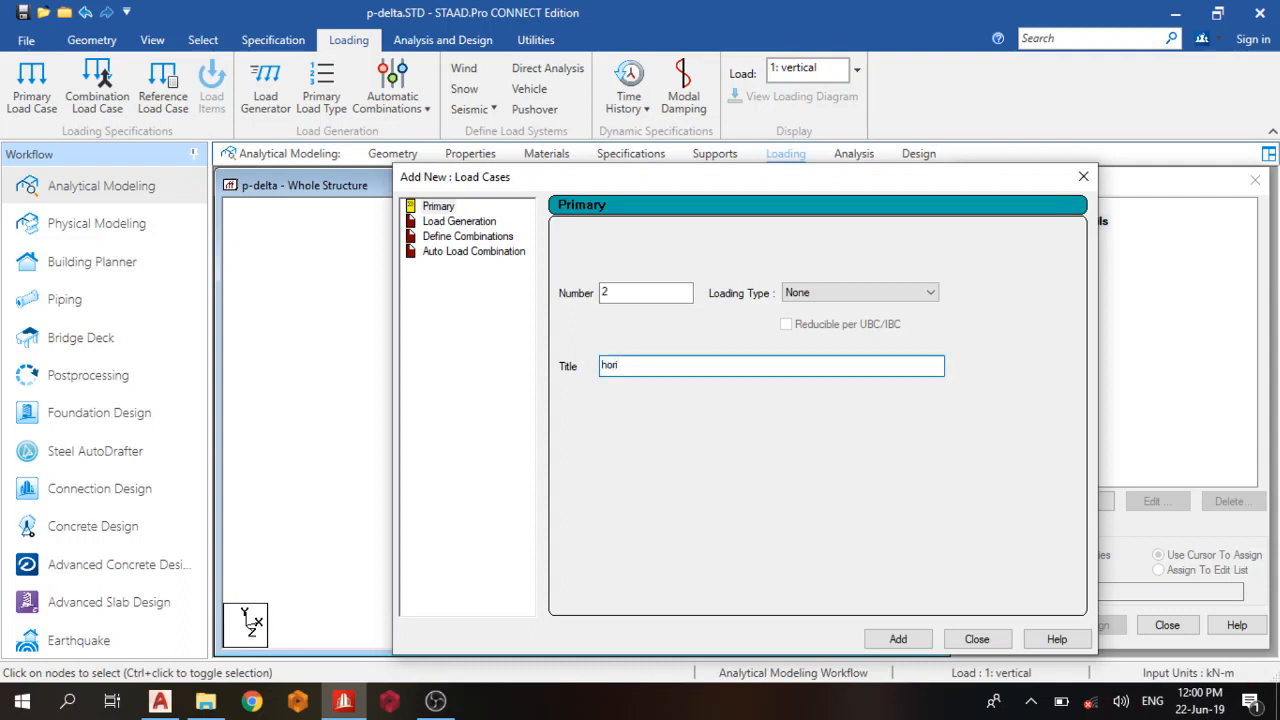
pyautogui.write('zontal')
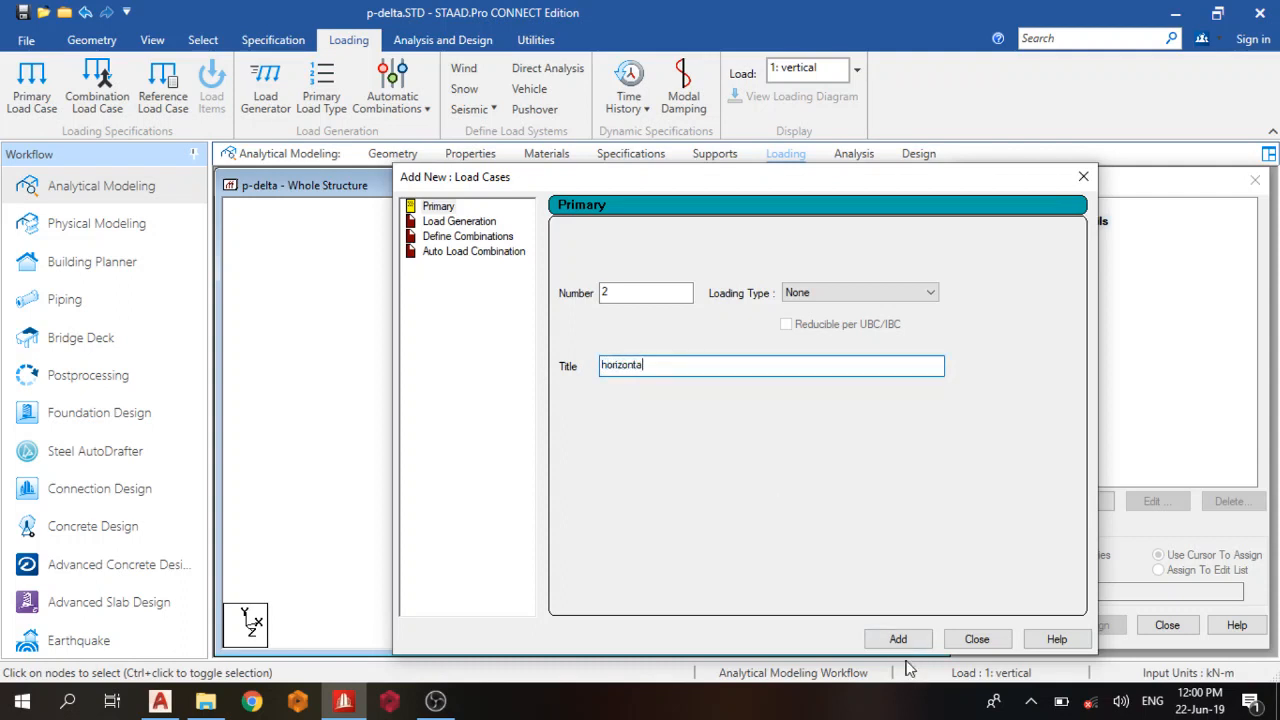
pyautogui.click(897, 639)
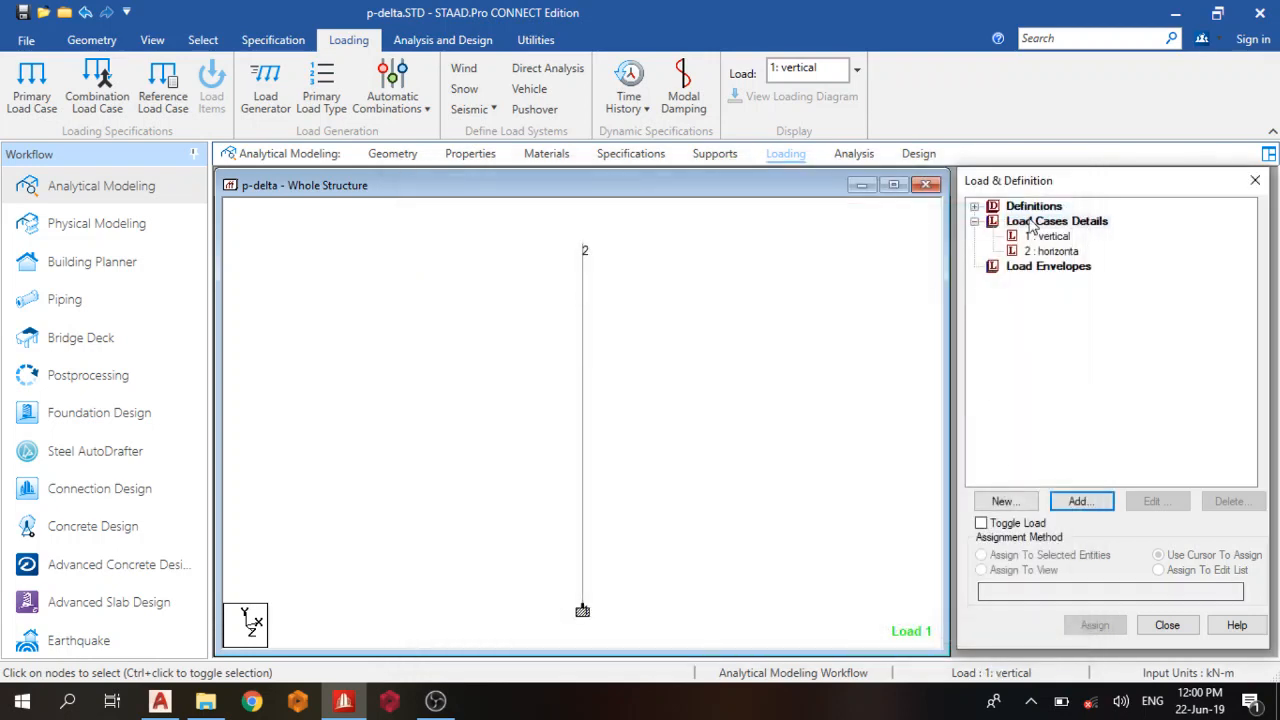
pyautogui.click(1056, 221)
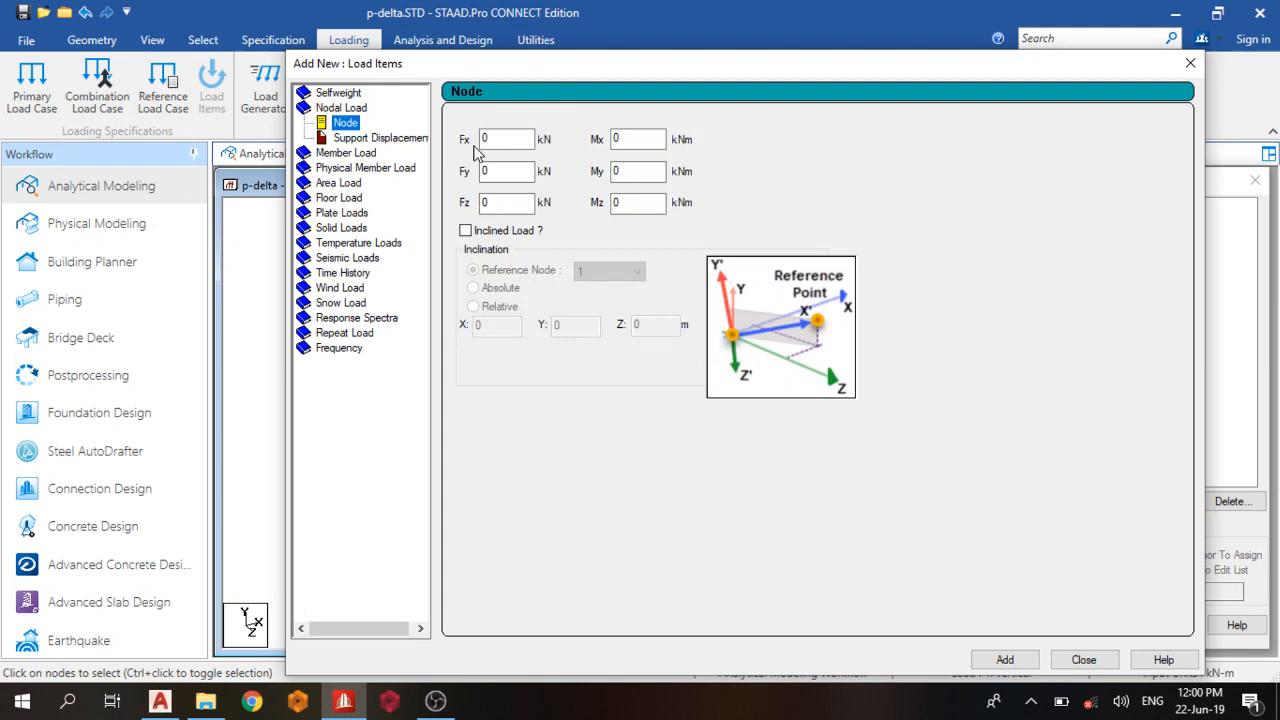
# Apply a -15 kN FY nodal load to node 2 in the vertical case.
pyautogui.click(505, 171)
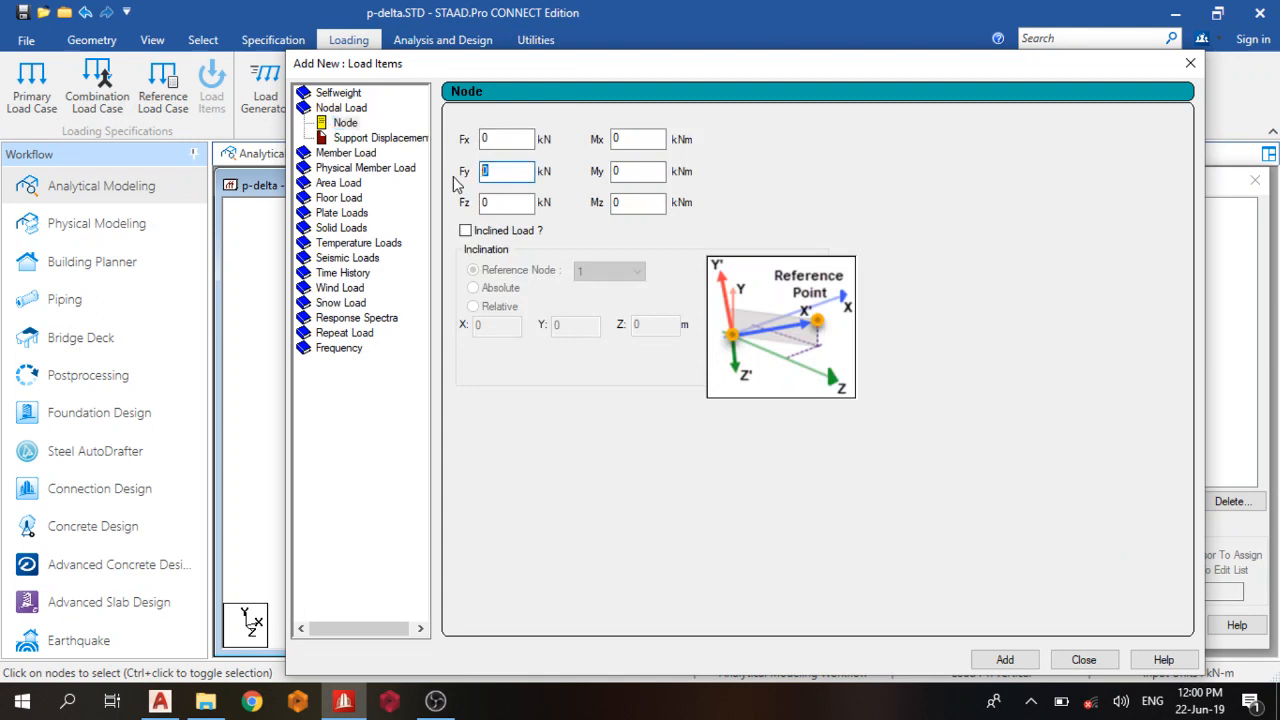
pyautogui.write('-15')
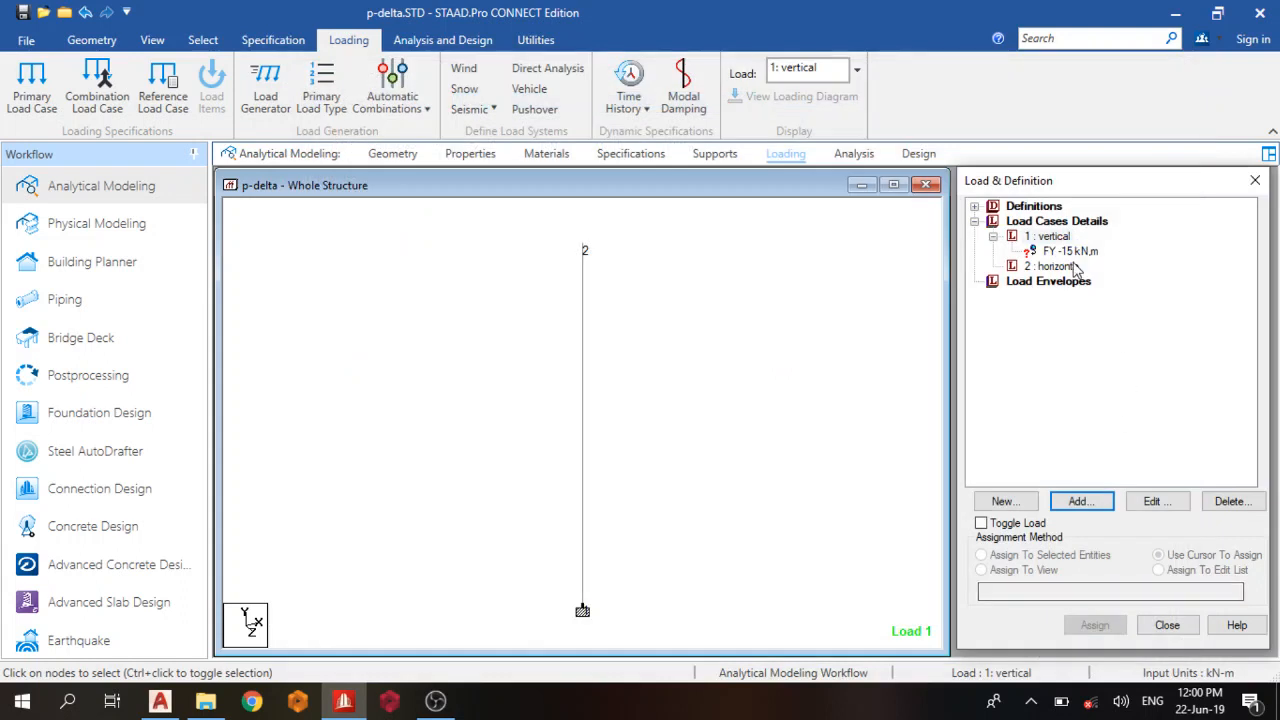
pyautogui.click(1158, 570)
pyautogui.write('2')
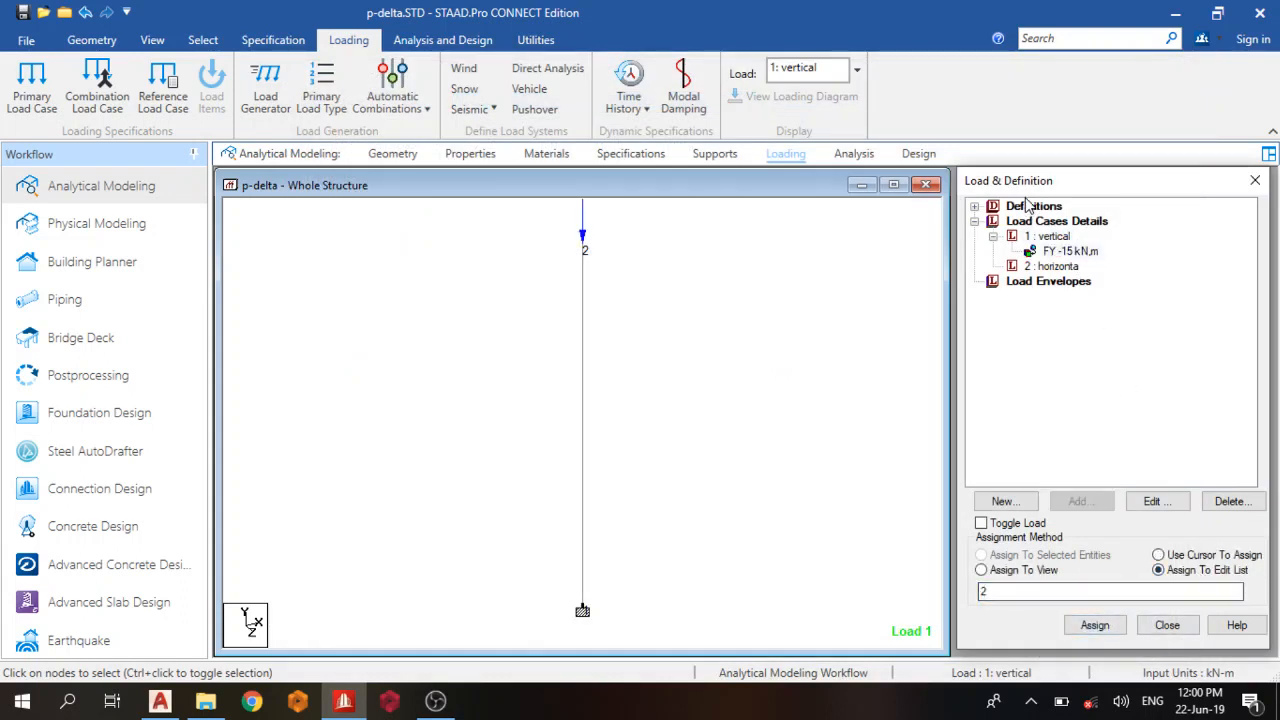
pyautogui.click(1057, 266)
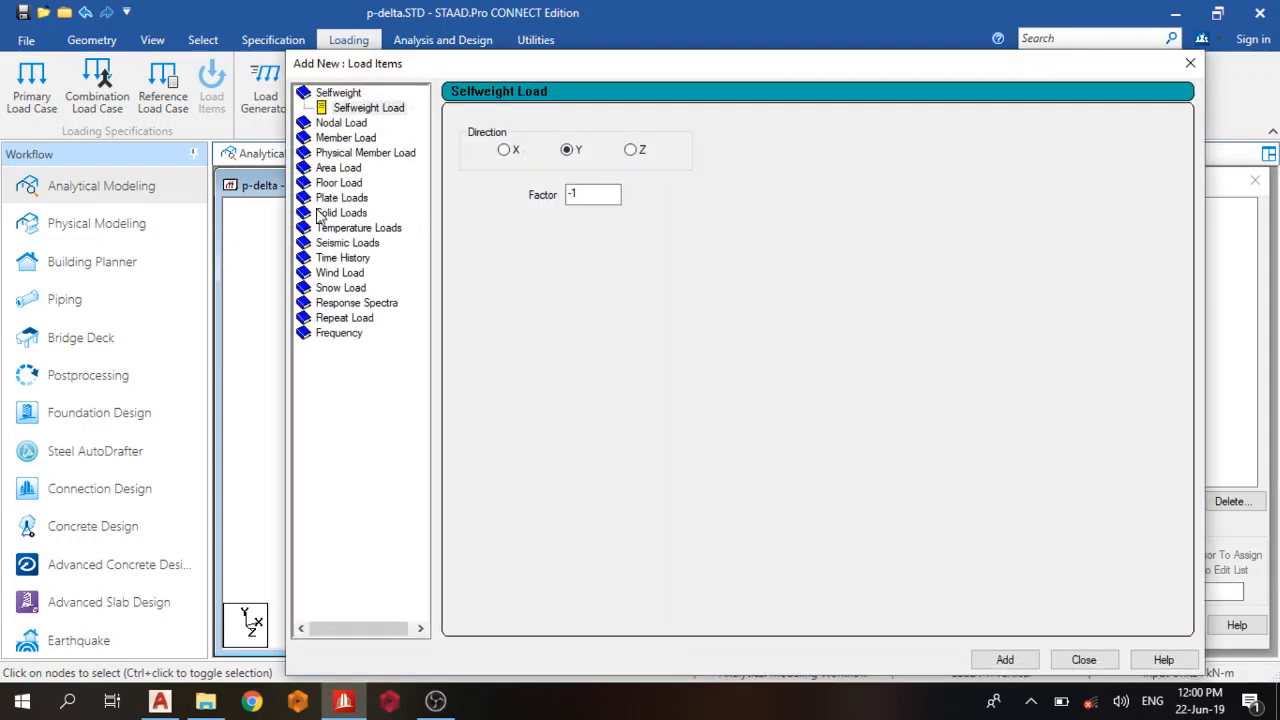
# Add a 5 kN FX nodal load to the horizontal load case.
pyautogui.click(341, 107)
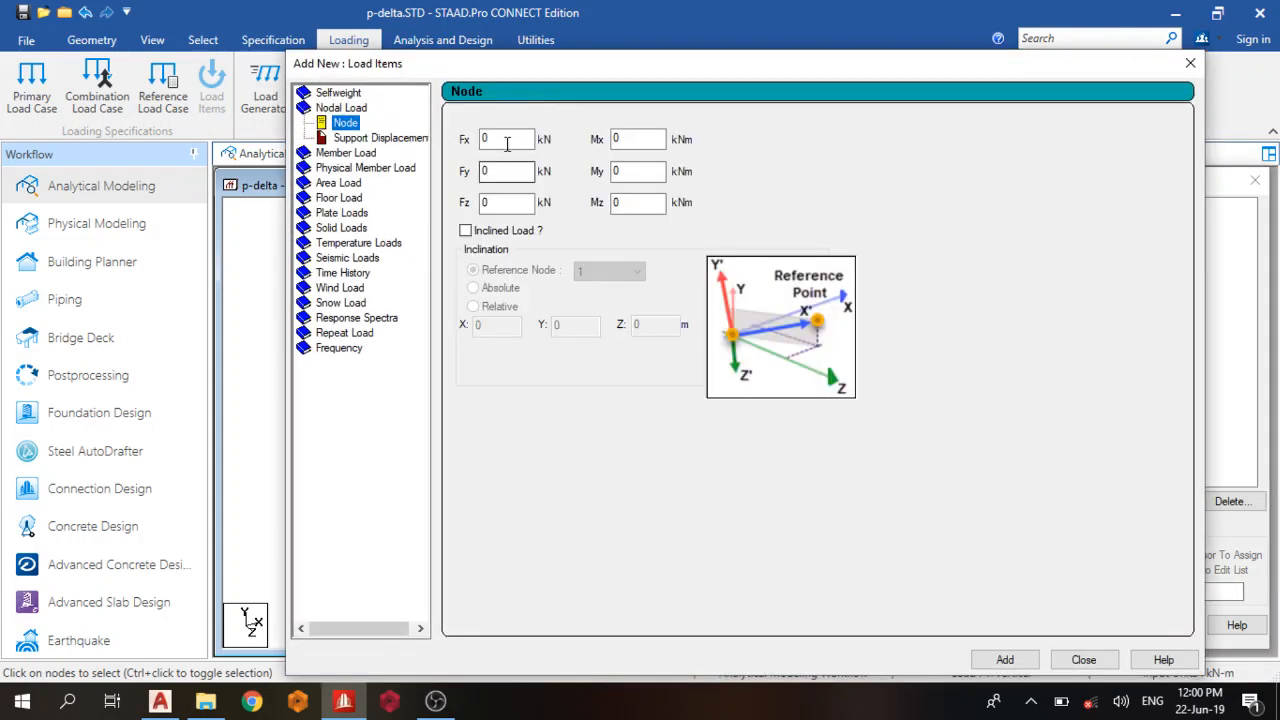
pyautogui.click(506, 139)
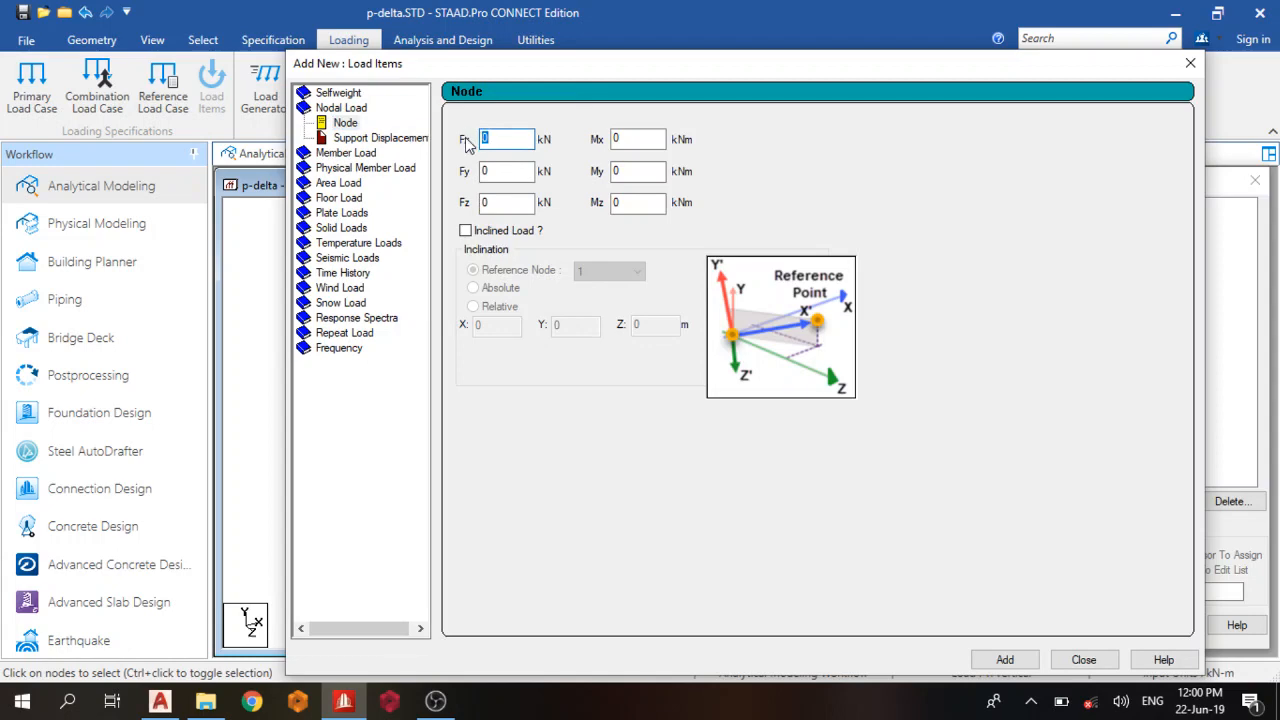
pyautogui.write('5')
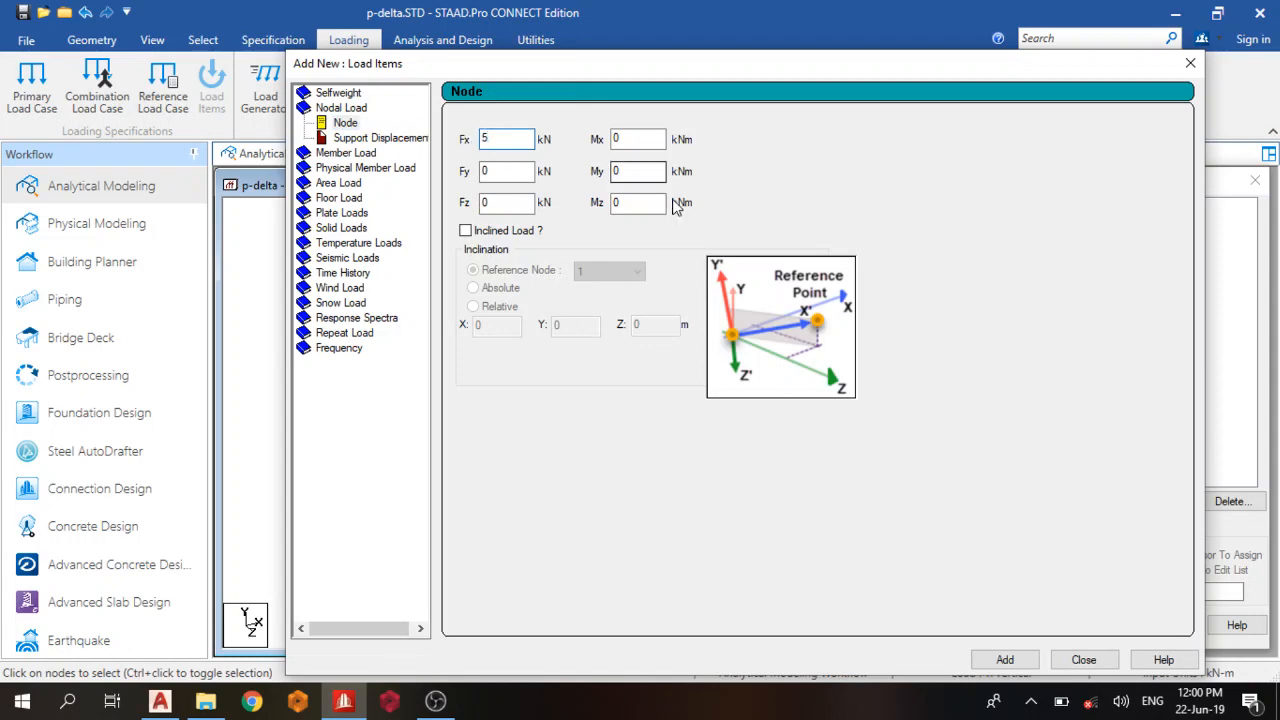
pyautogui.click(1004, 659)
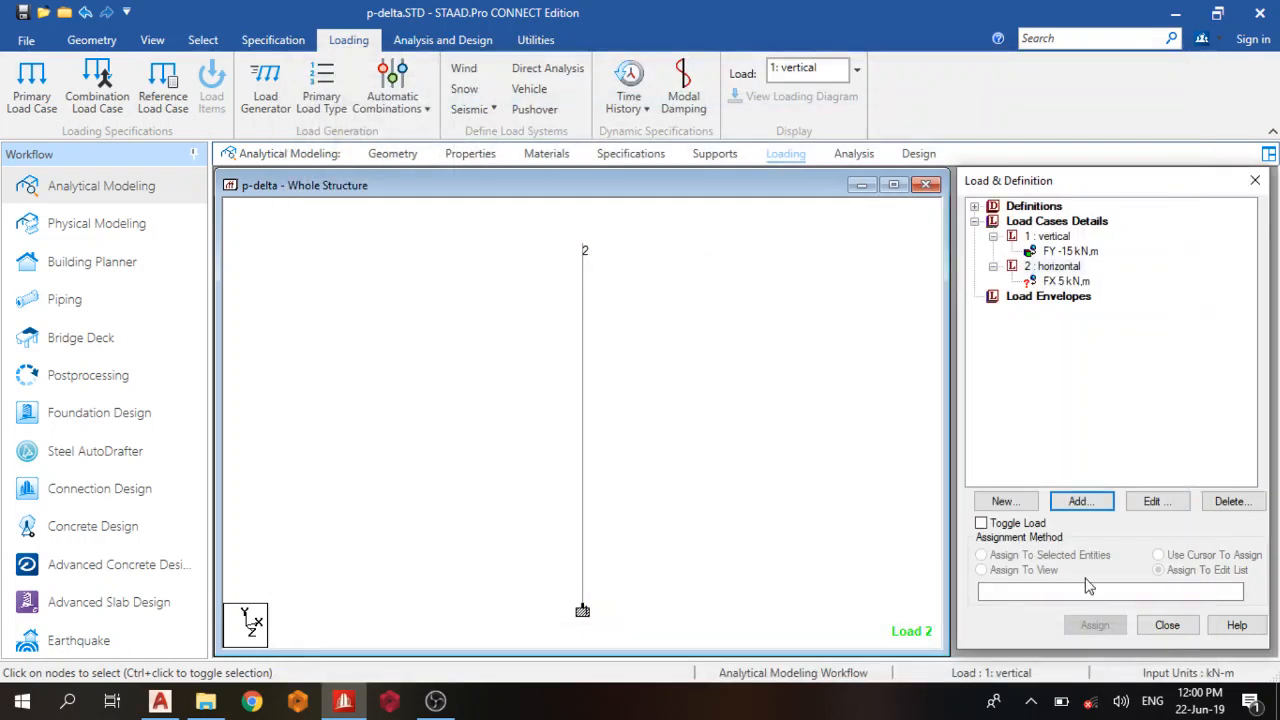
pyautogui.click(1065, 281)
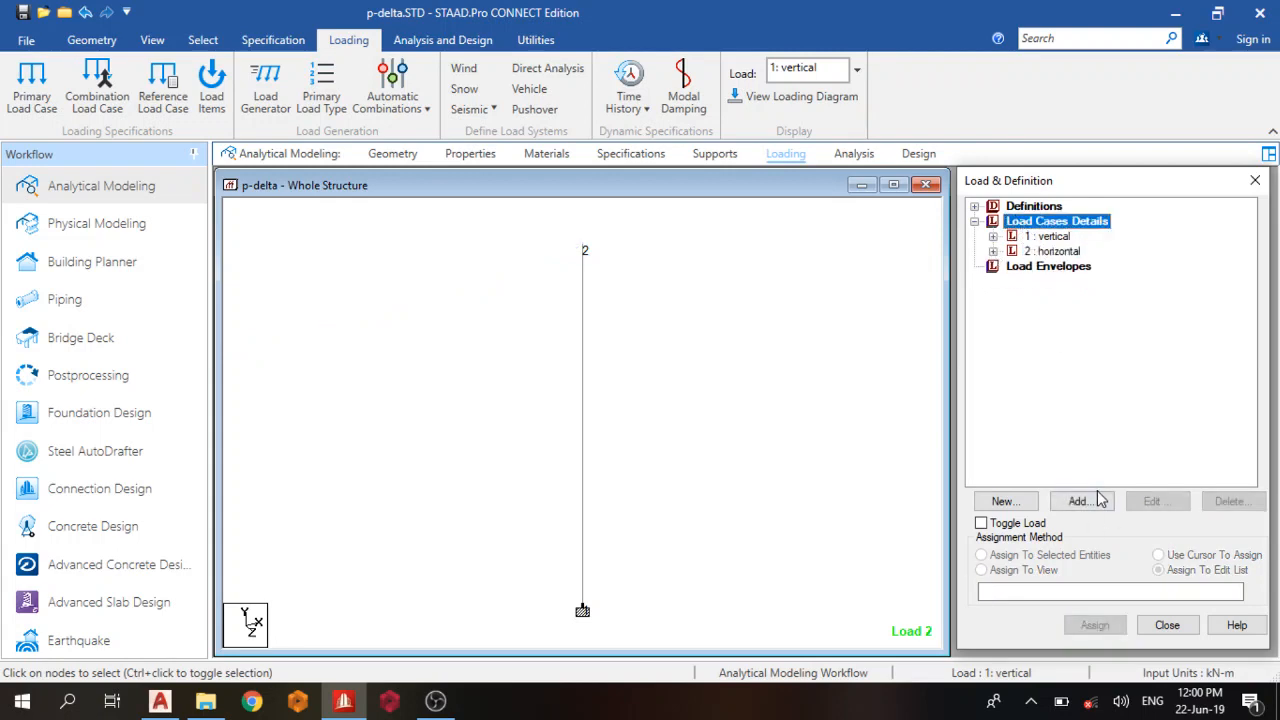
# Add primary load case 3 titled 'vertical+ horizontal' and begin adding its load items.
pyautogui.click(1078, 501)
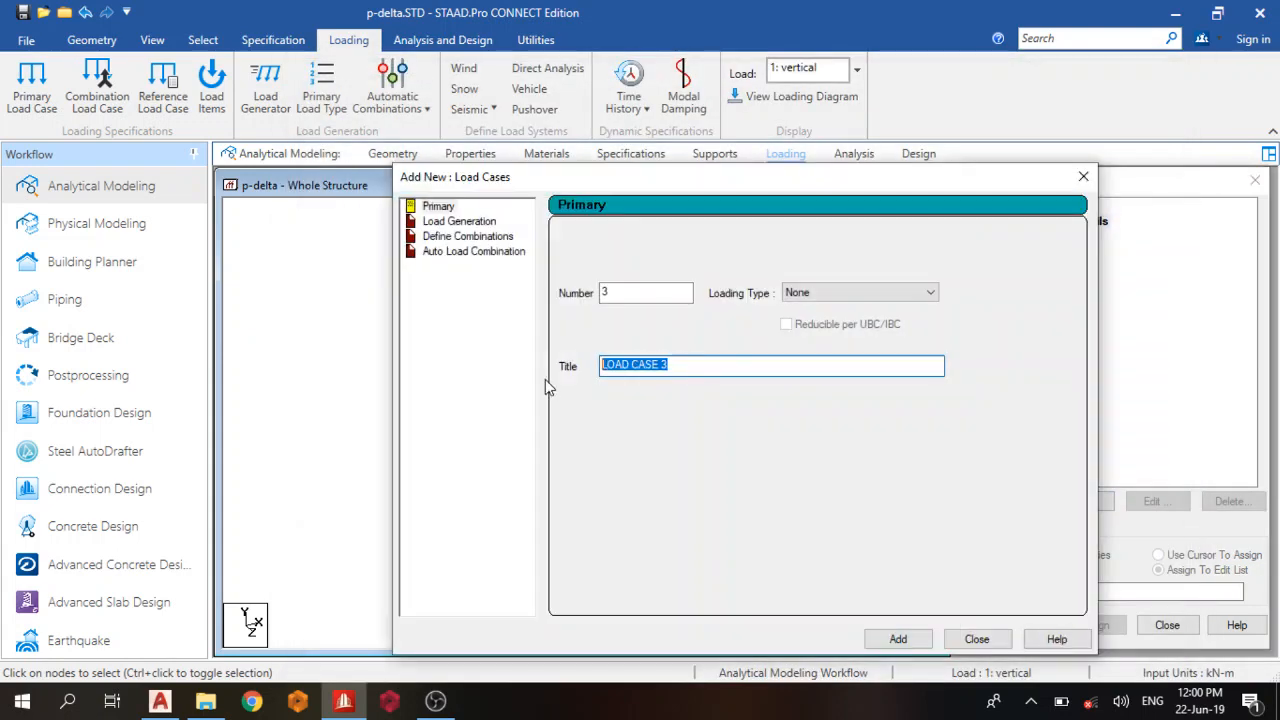
pyautogui.write('vertical+')
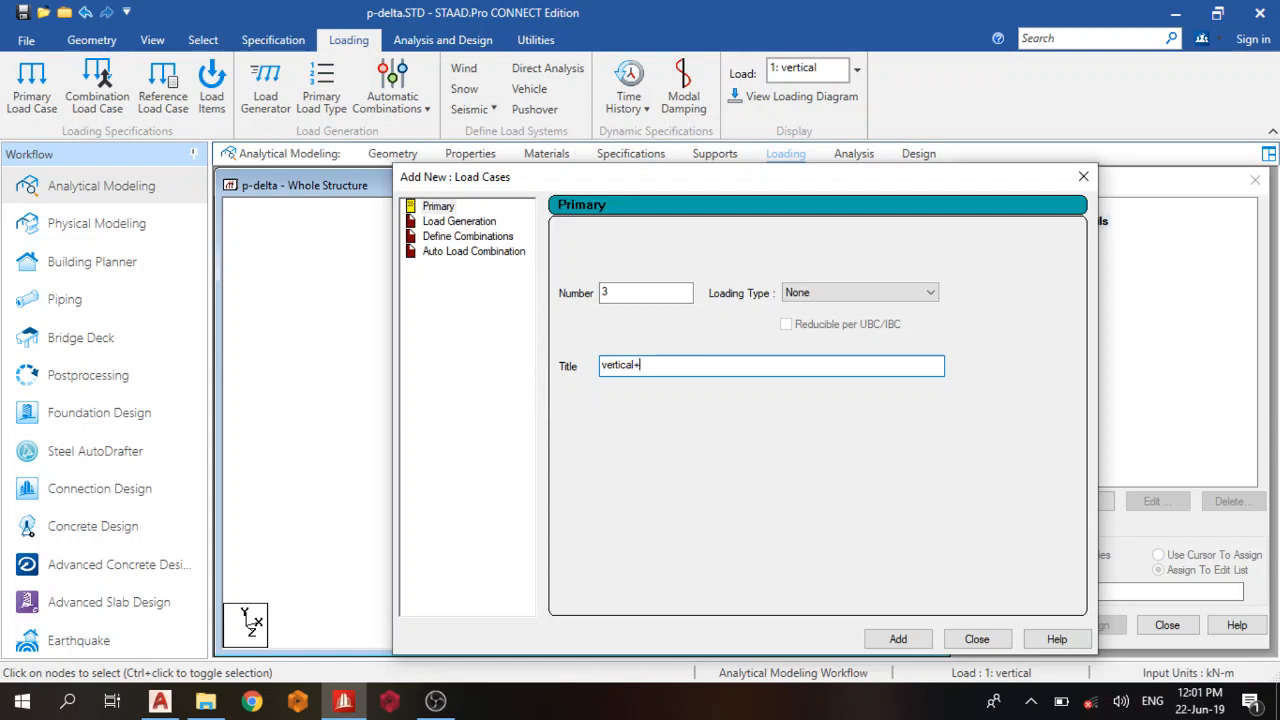
pyautogui.write('hoz')
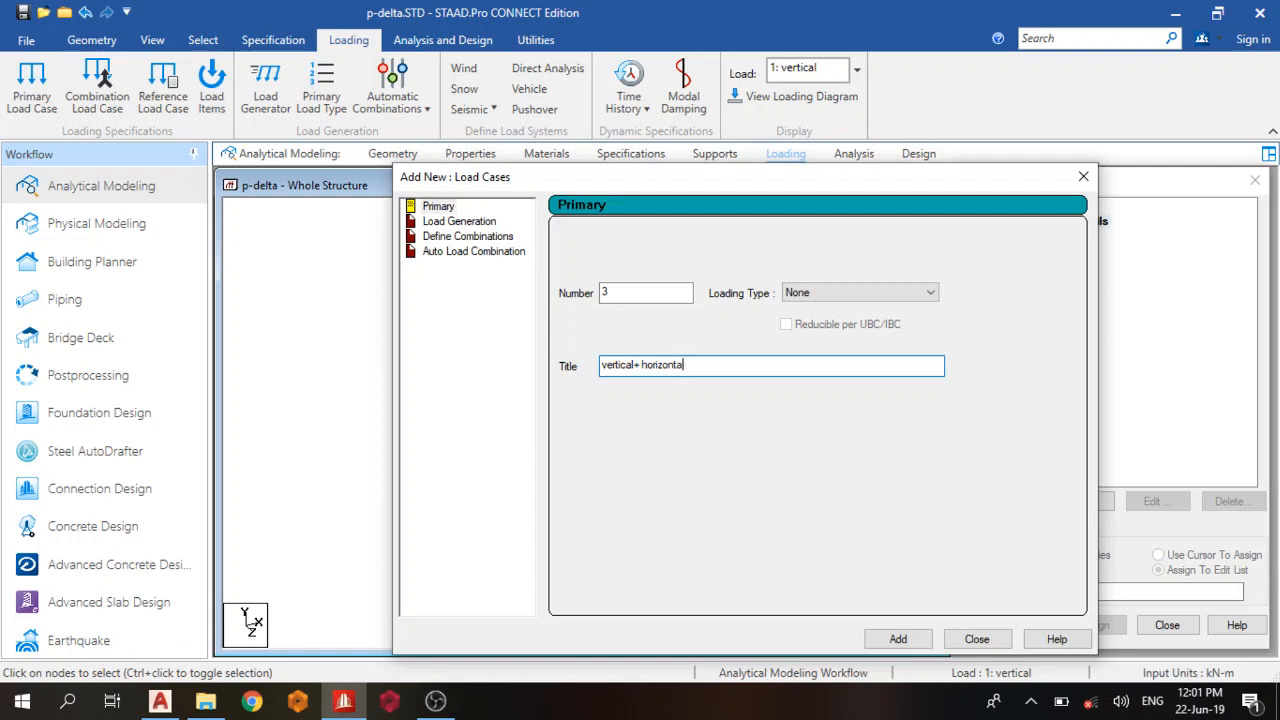
pyautogui.click(897, 639)
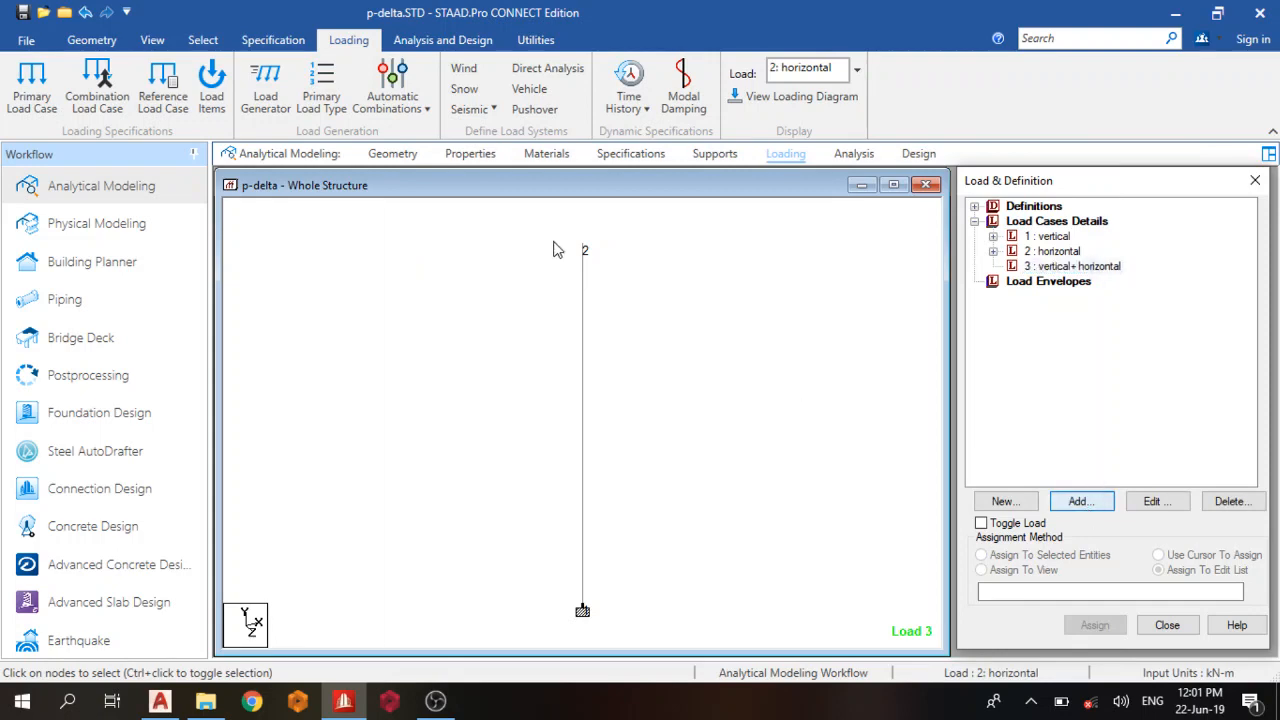
pyautogui.click(1080, 501)
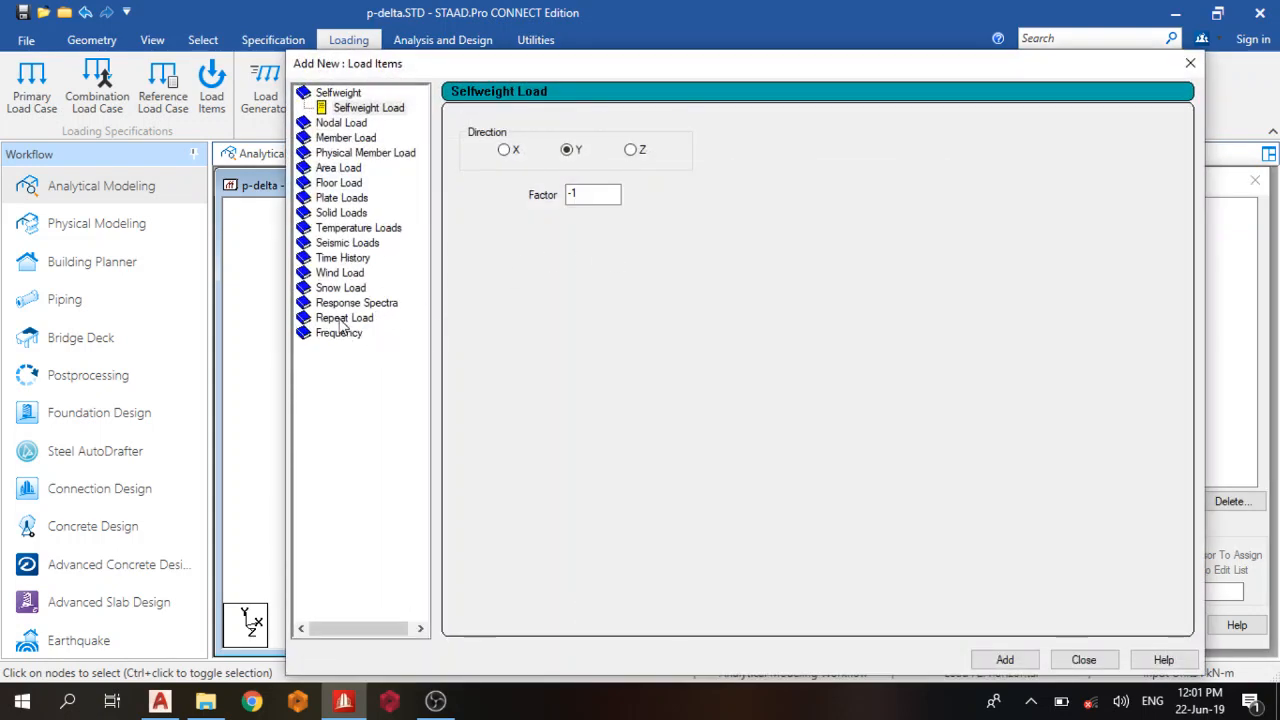
# Define a Repeat Load combining cases 1 and 2 at factor 1 for case 3.
pyautogui.click(344, 302)
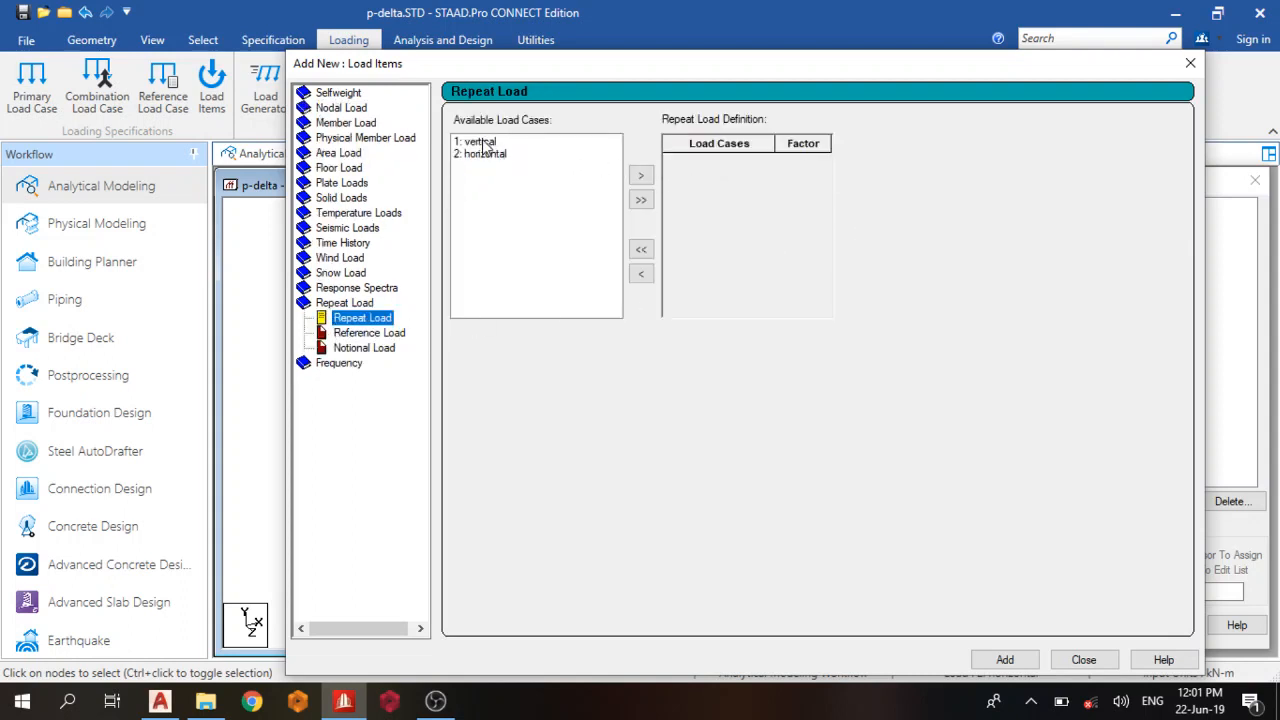
pyautogui.click(641, 199)
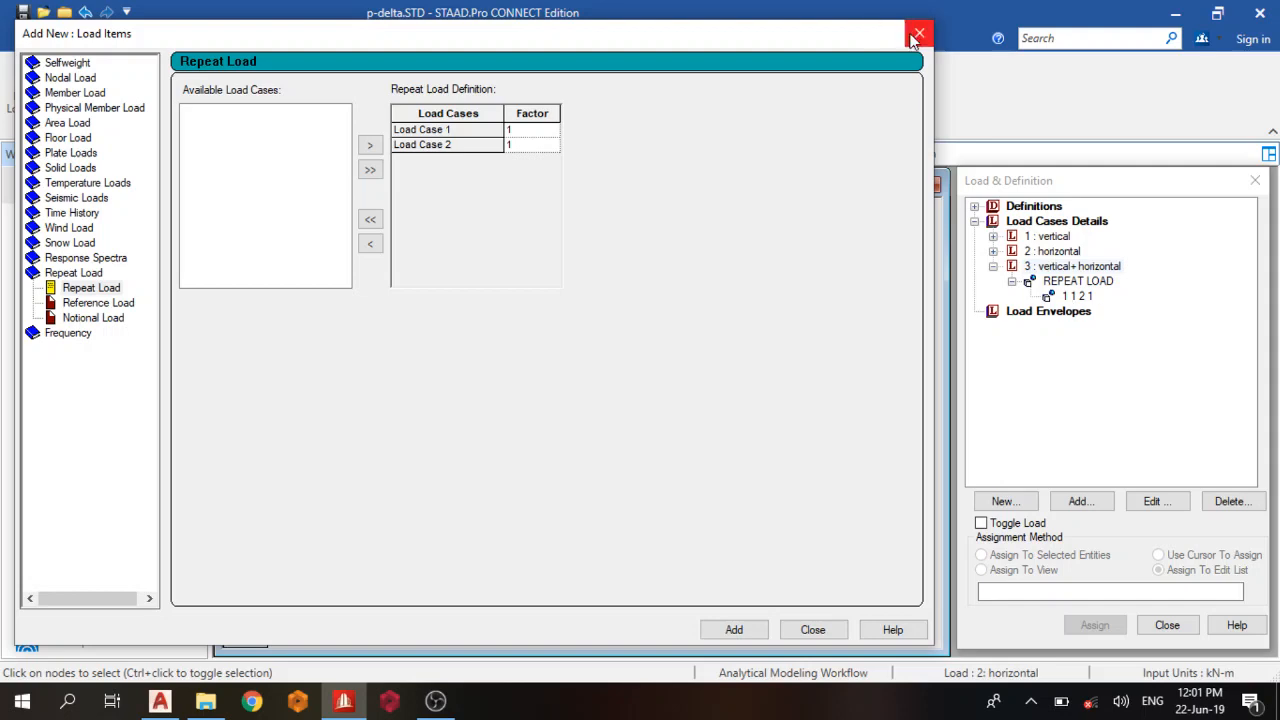
pyautogui.click(917, 33)
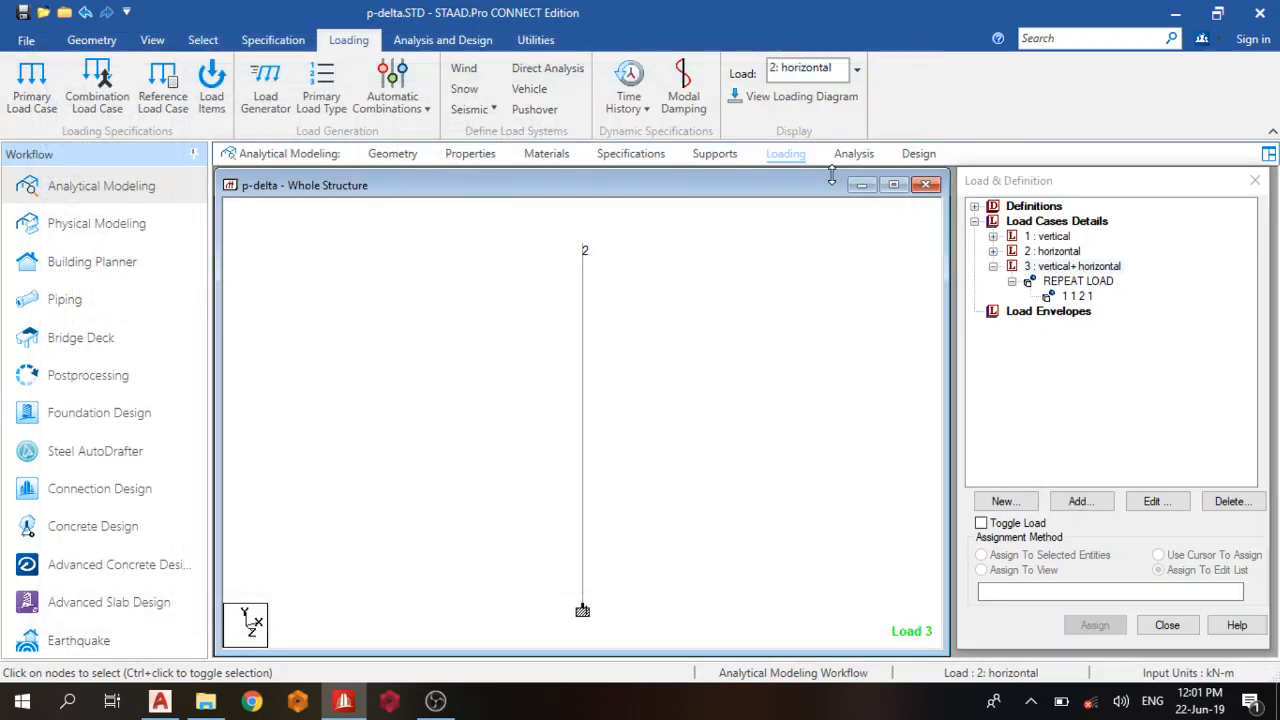
# Add a PDelta Analysis command with Small Delta to the analysis input.
pyautogui.click(442, 40)
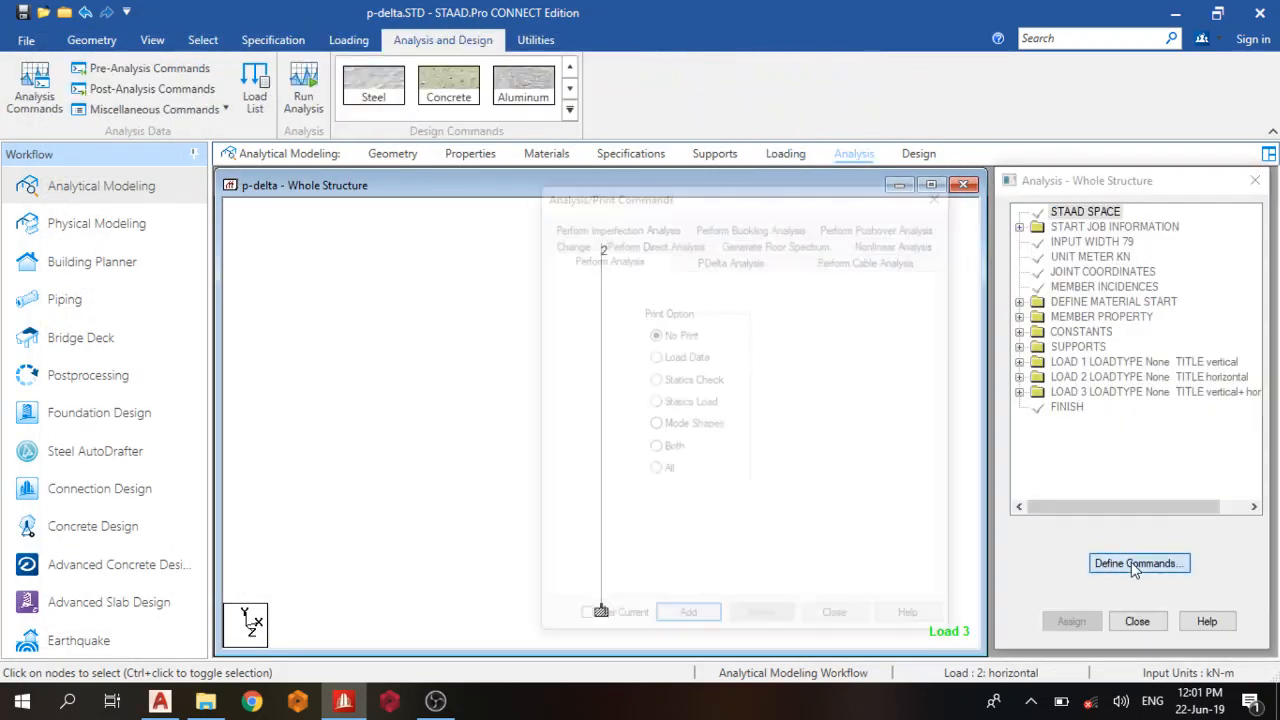
pyautogui.click(1139, 563)
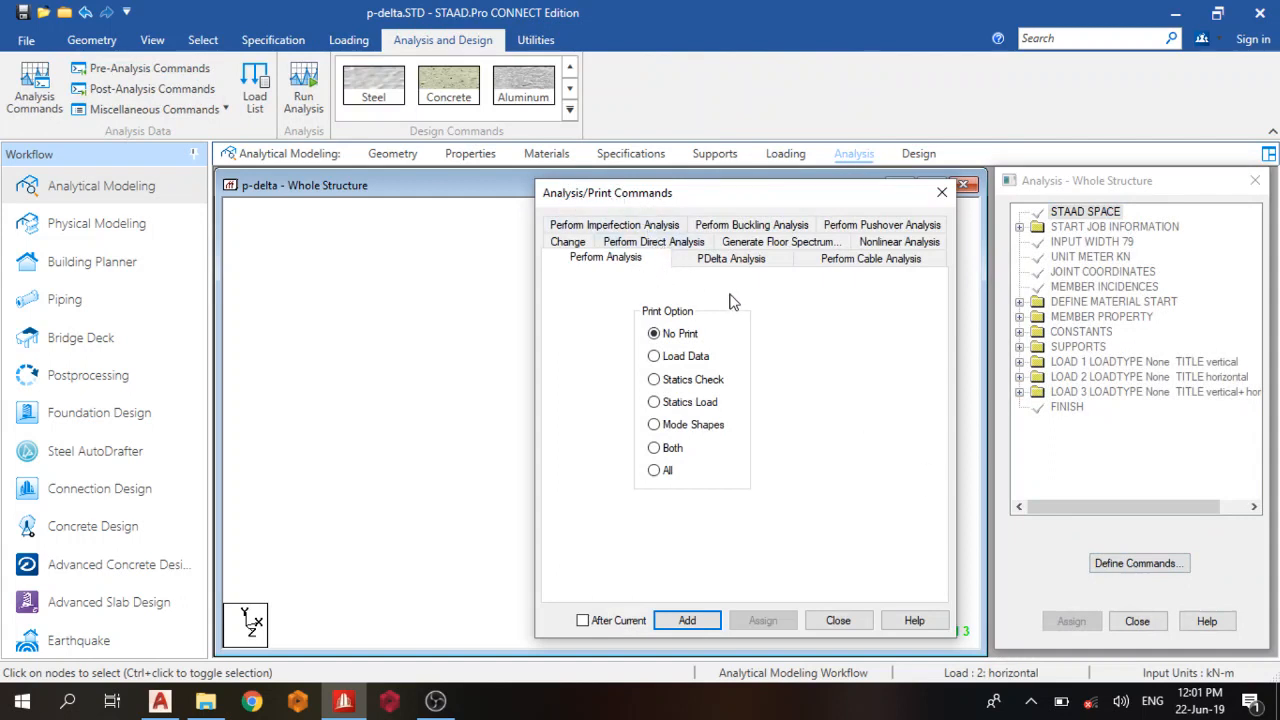
pyautogui.click(730, 258)
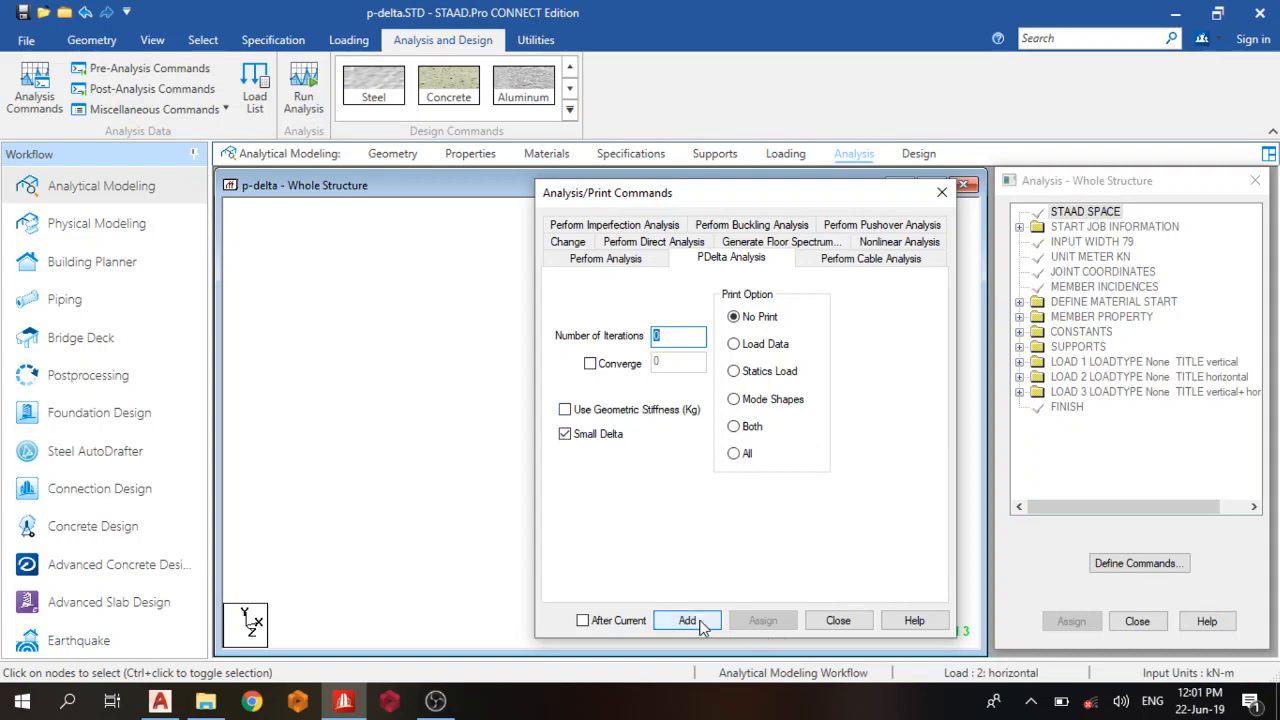
pyautogui.click(687, 620)
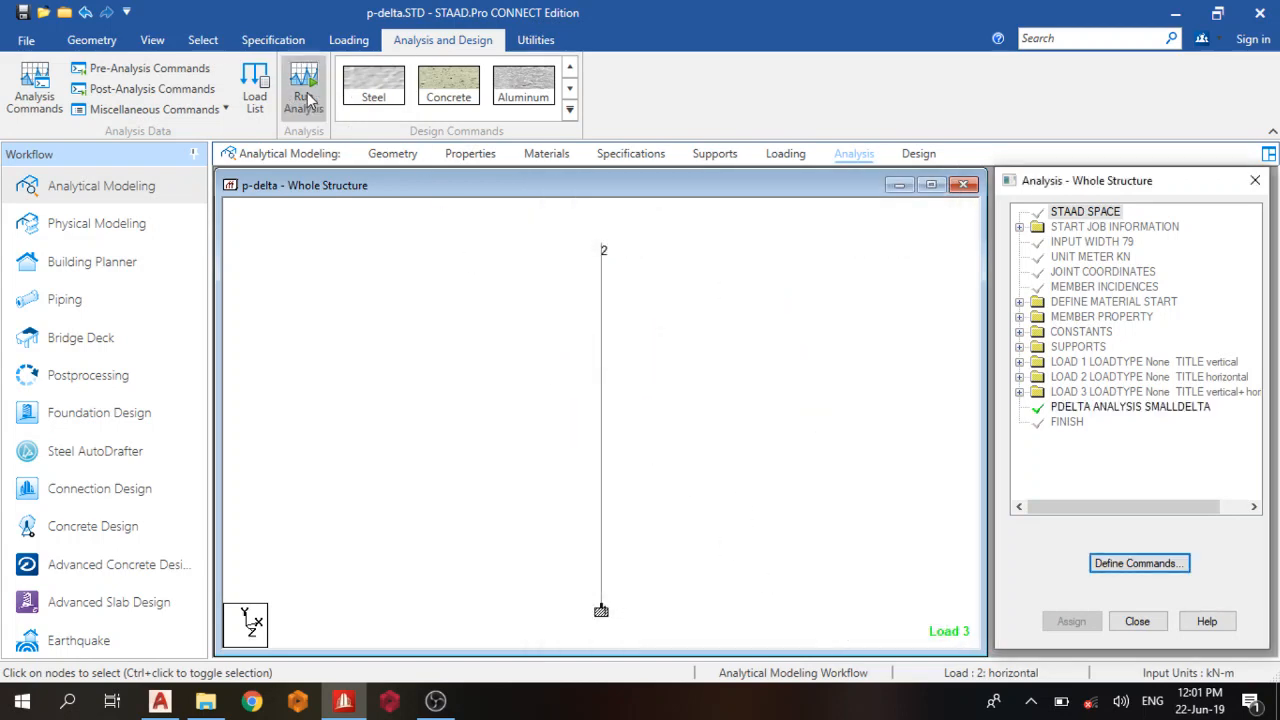
# Run the analysis, enter post-processing and view the support reactions table.
pyautogui.click(303, 85)
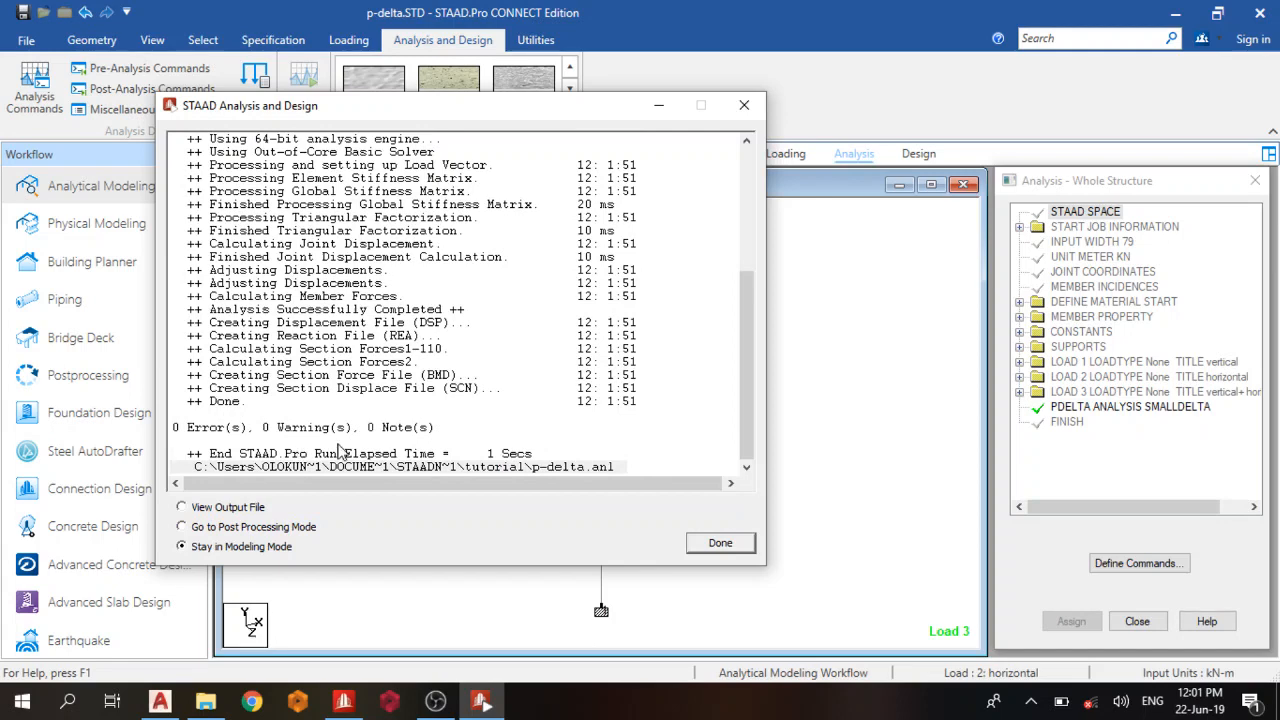
pyautogui.click(181, 527)
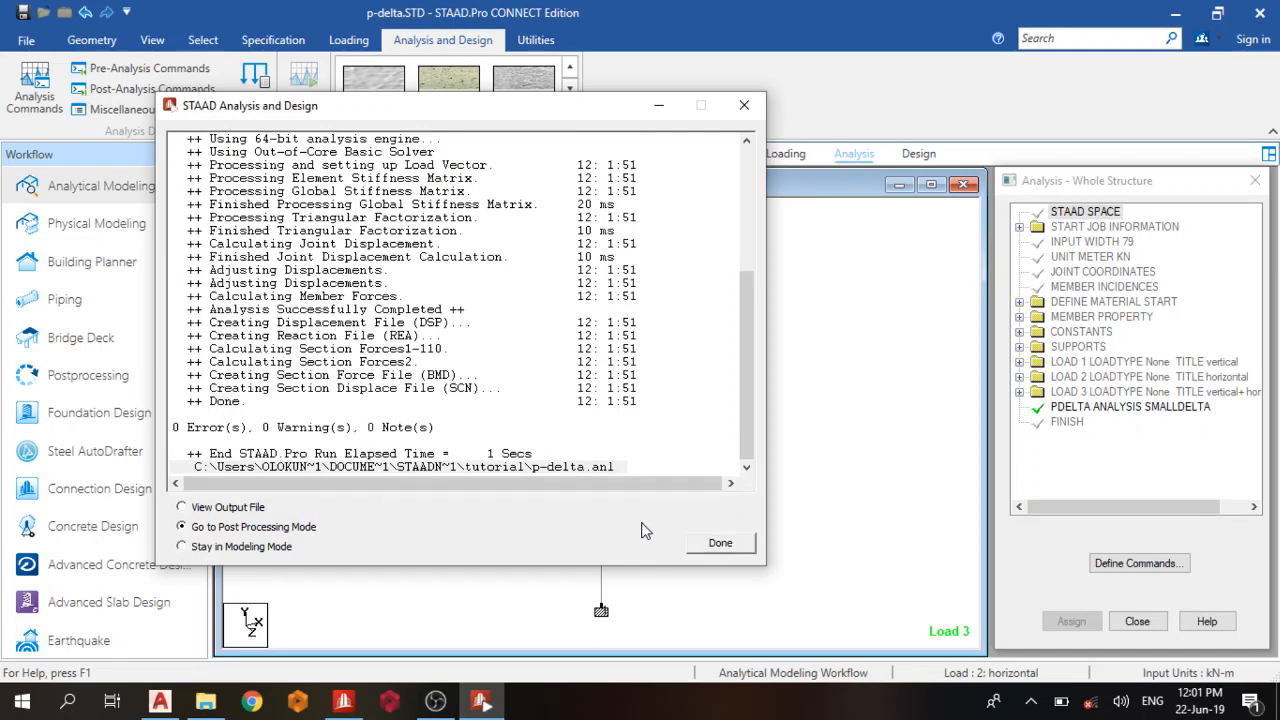
pyautogui.click(719, 542)
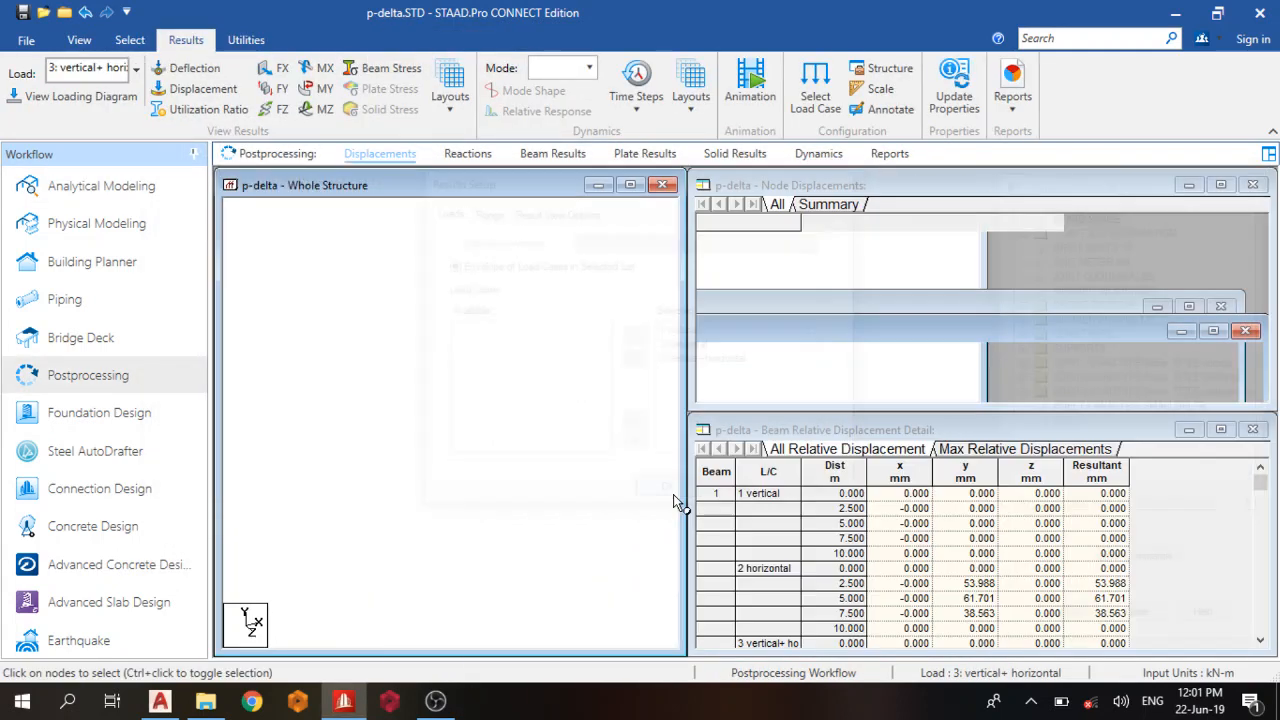
pyautogui.click(202, 88)
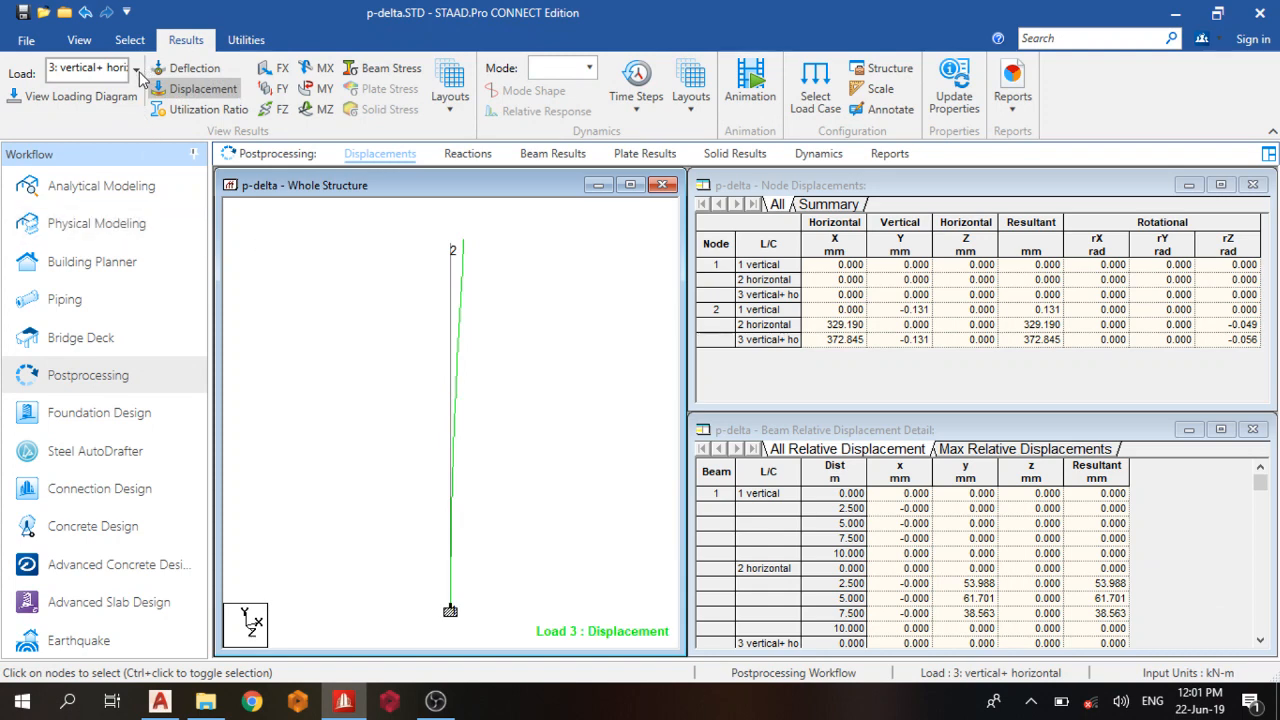
pyautogui.click(90, 68)
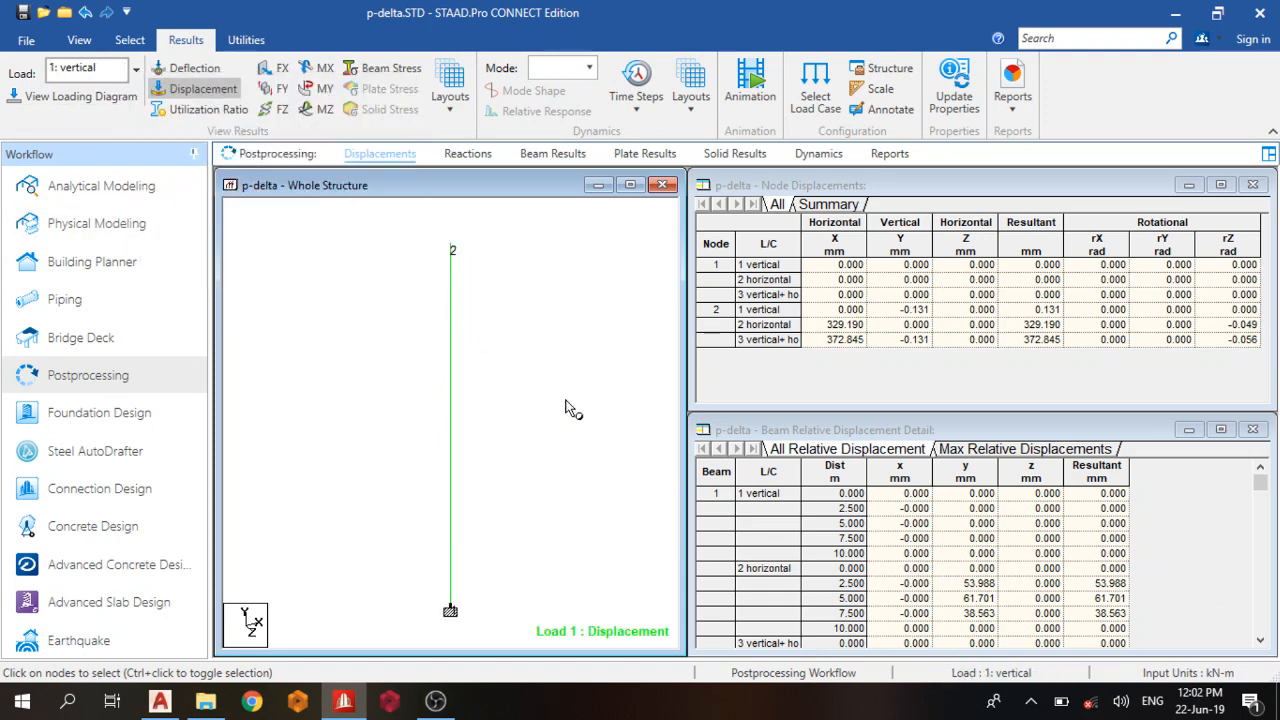
pyautogui.click(467, 153)
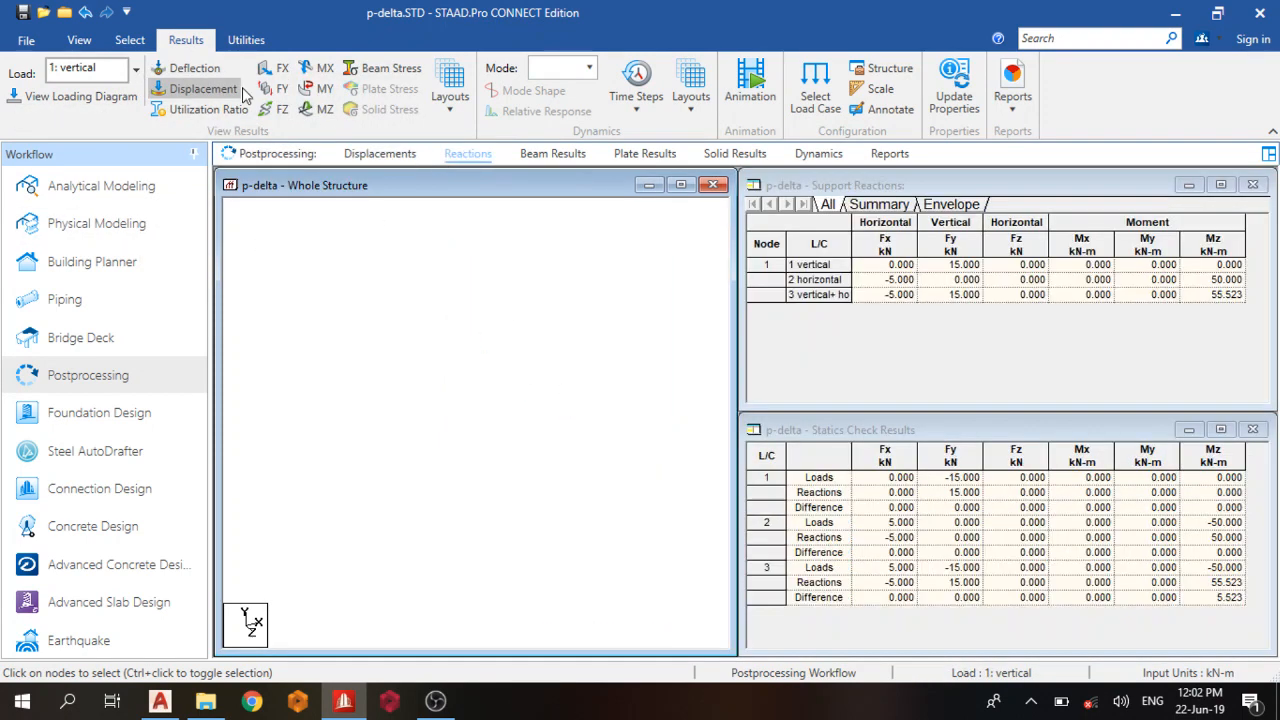
# Label the column base reactions and switch the results to load case 2: horizontal.
pyautogui.click(129, 39)
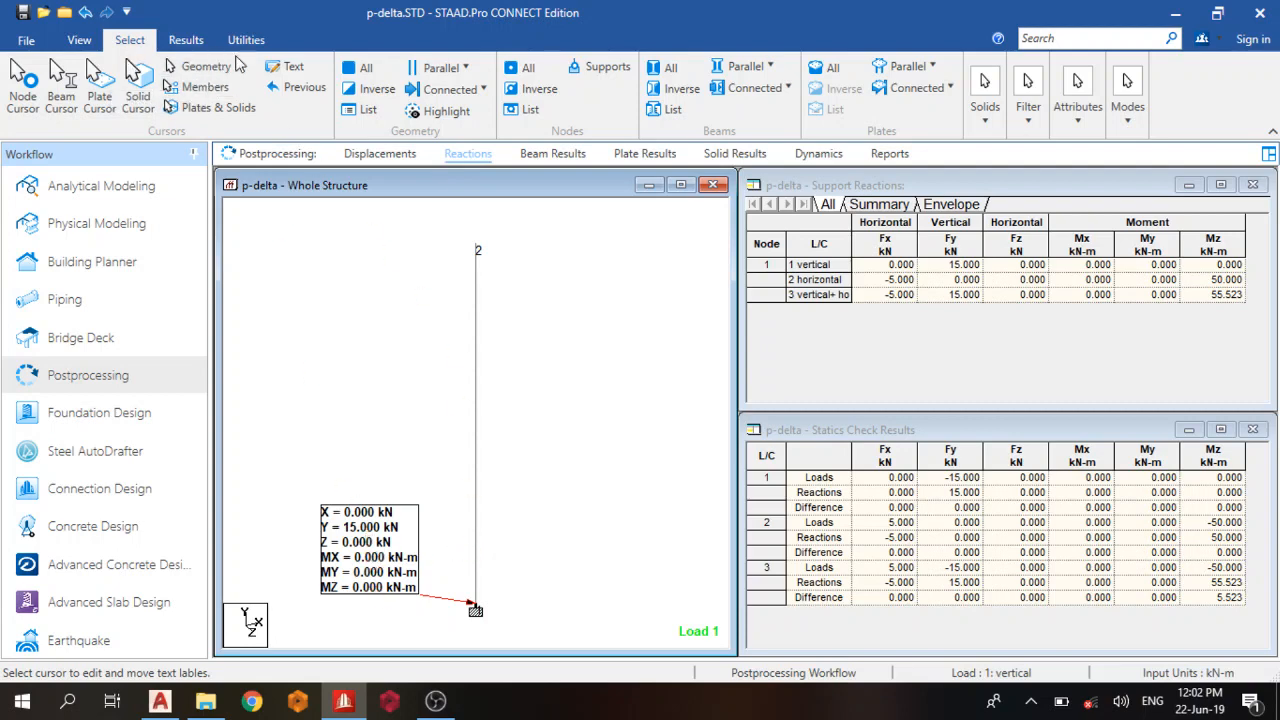
pyautogui.click(185, 40)
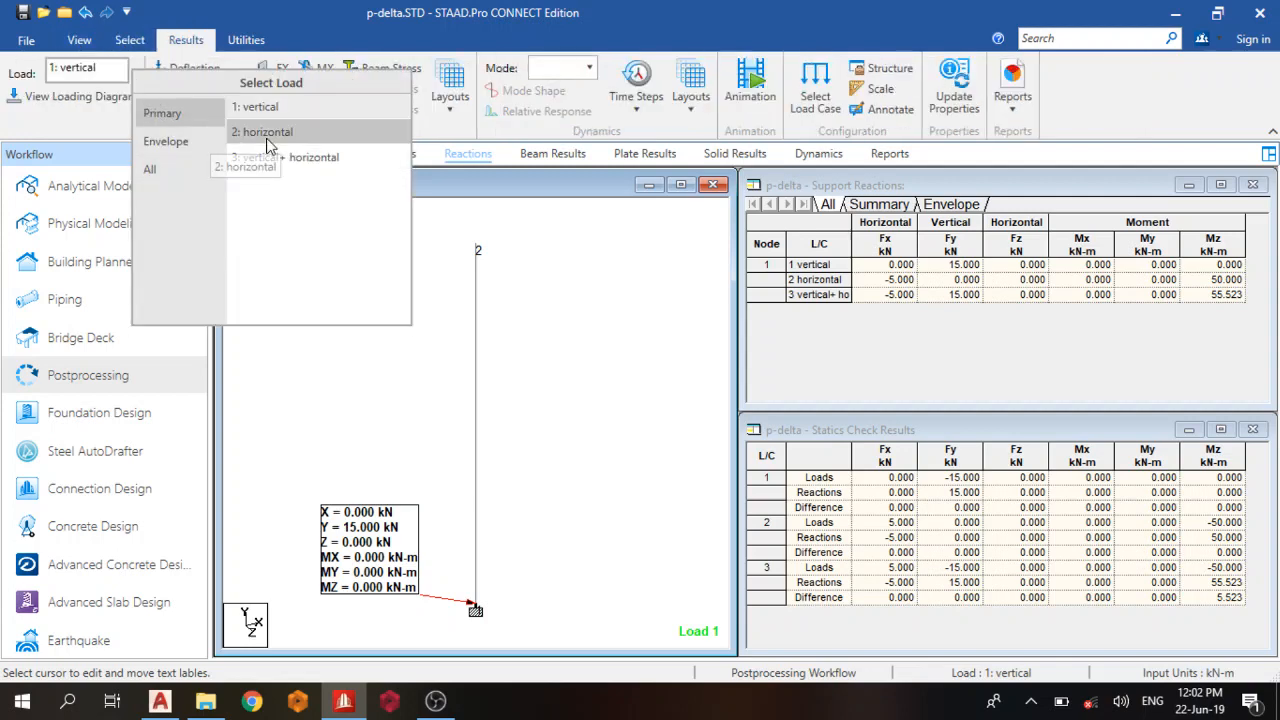
pyautogui.click(267, 131)
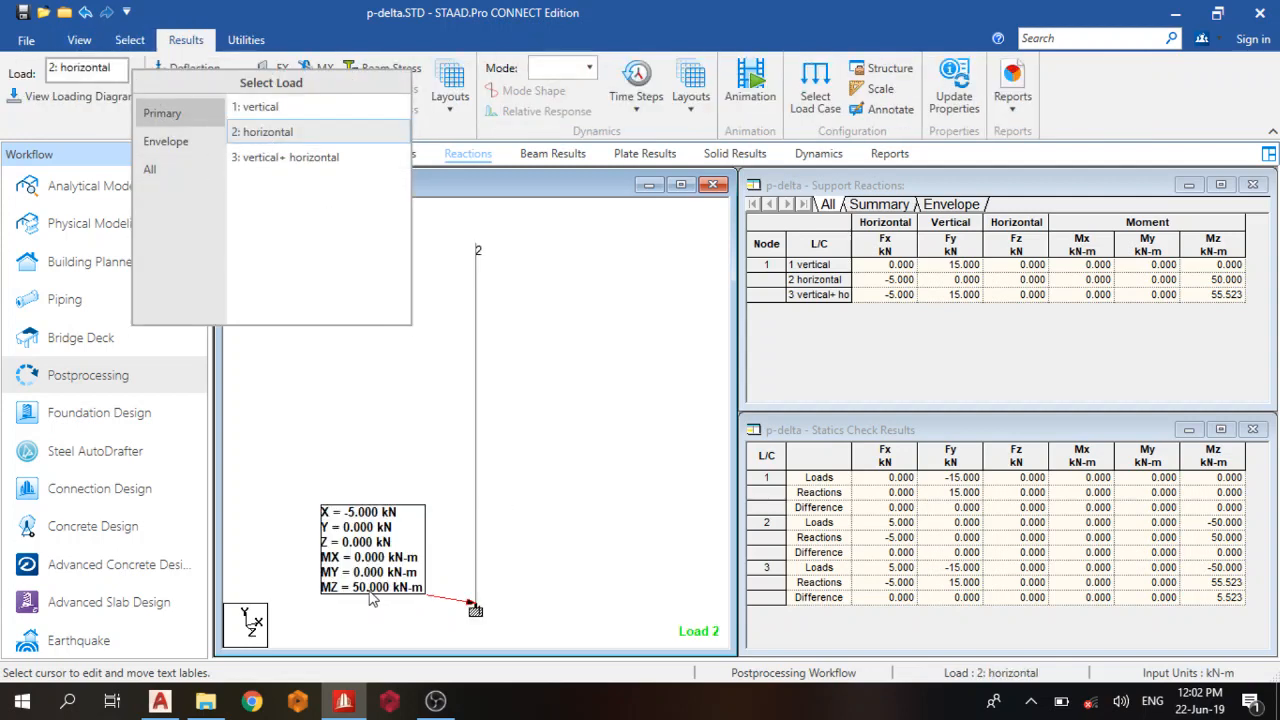
# Switch to load case 3, showing reactions X -5 kN, Y 15 kN, MZ 55.523 kN-m.
pyautogui.click(266, 131)
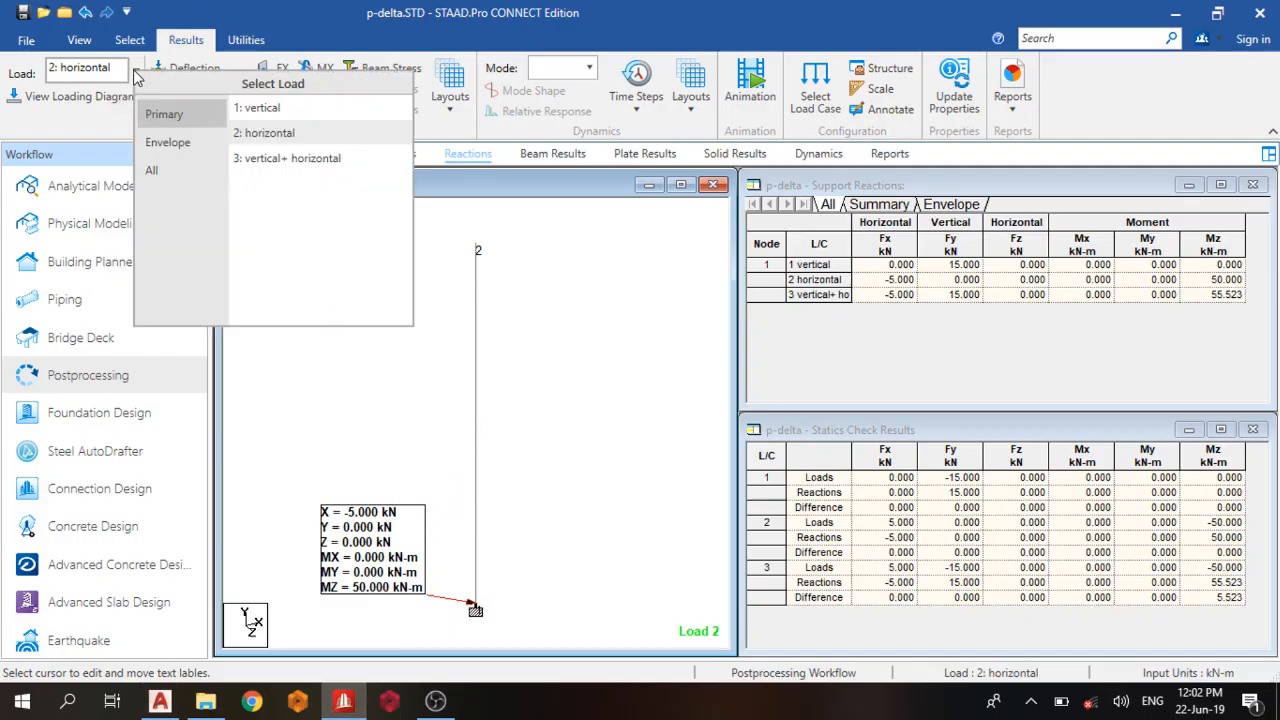
pyautogui.click(287, 158)
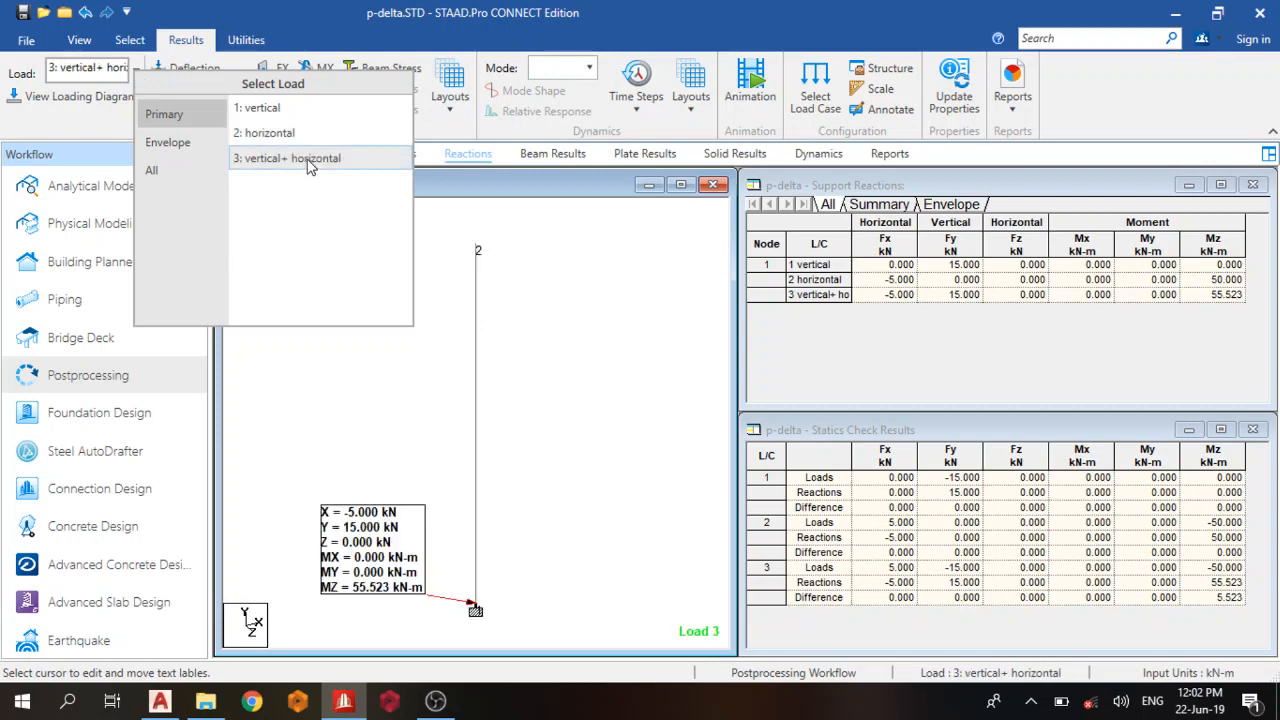
pyautogui.click(287, 158)
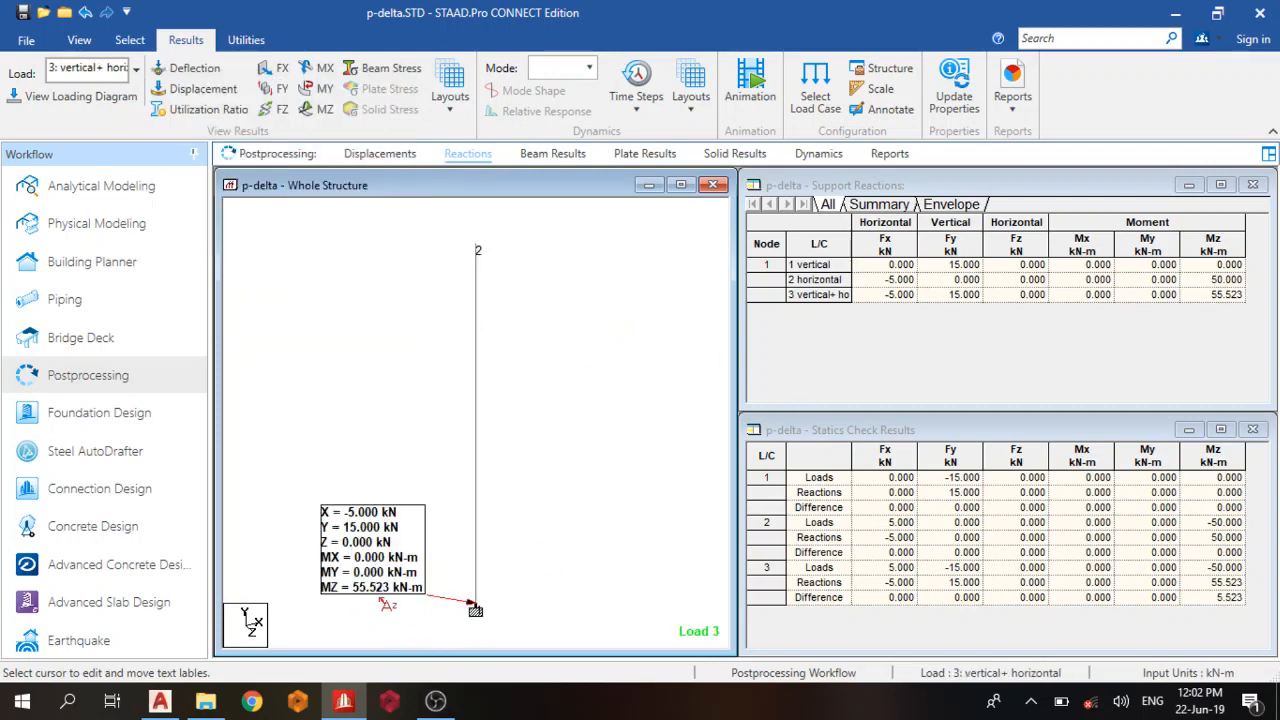